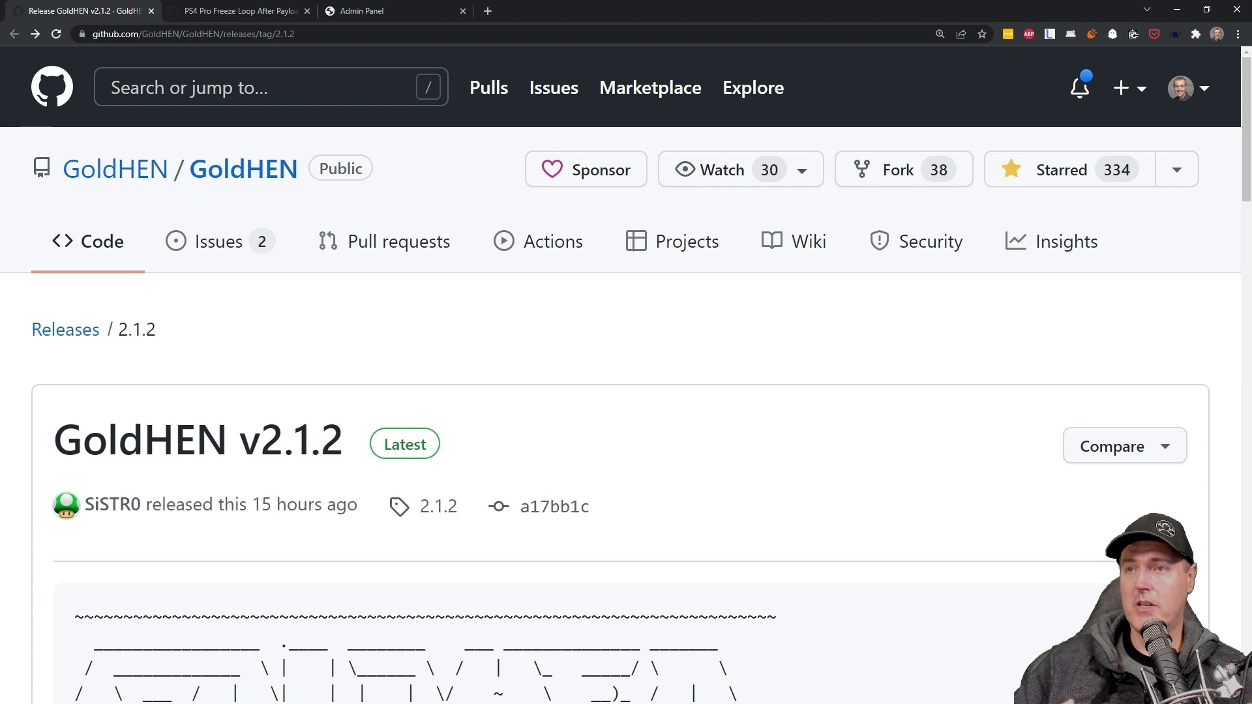
mouse_move(488, 342)
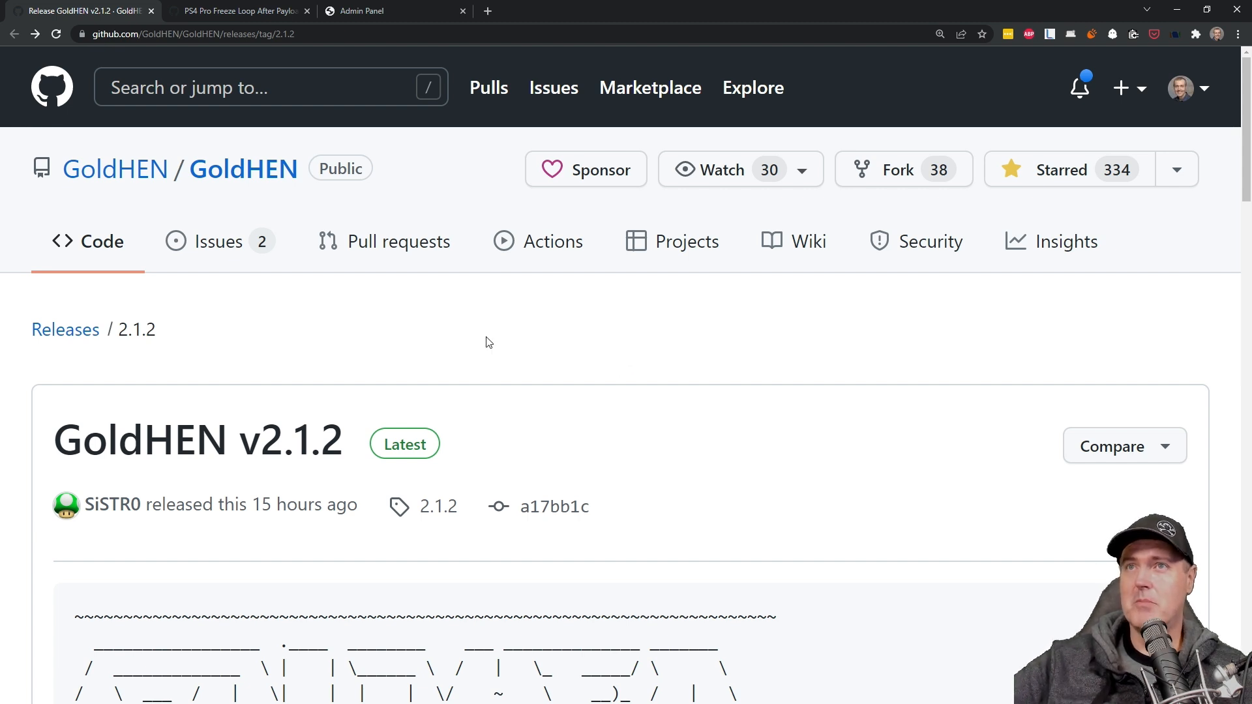
mouse_move(559, 529)
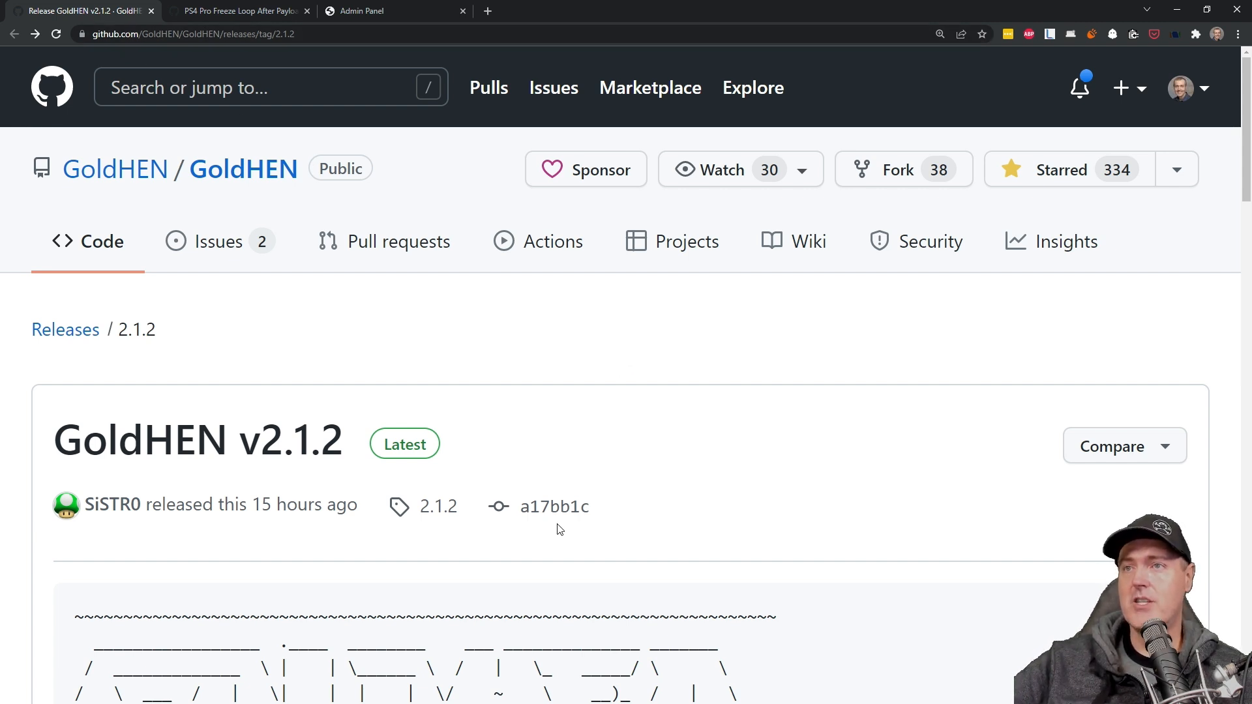
Scroll to the release Assets and download GoldHEN_v2.1.2.7z
scroll("down", 3)
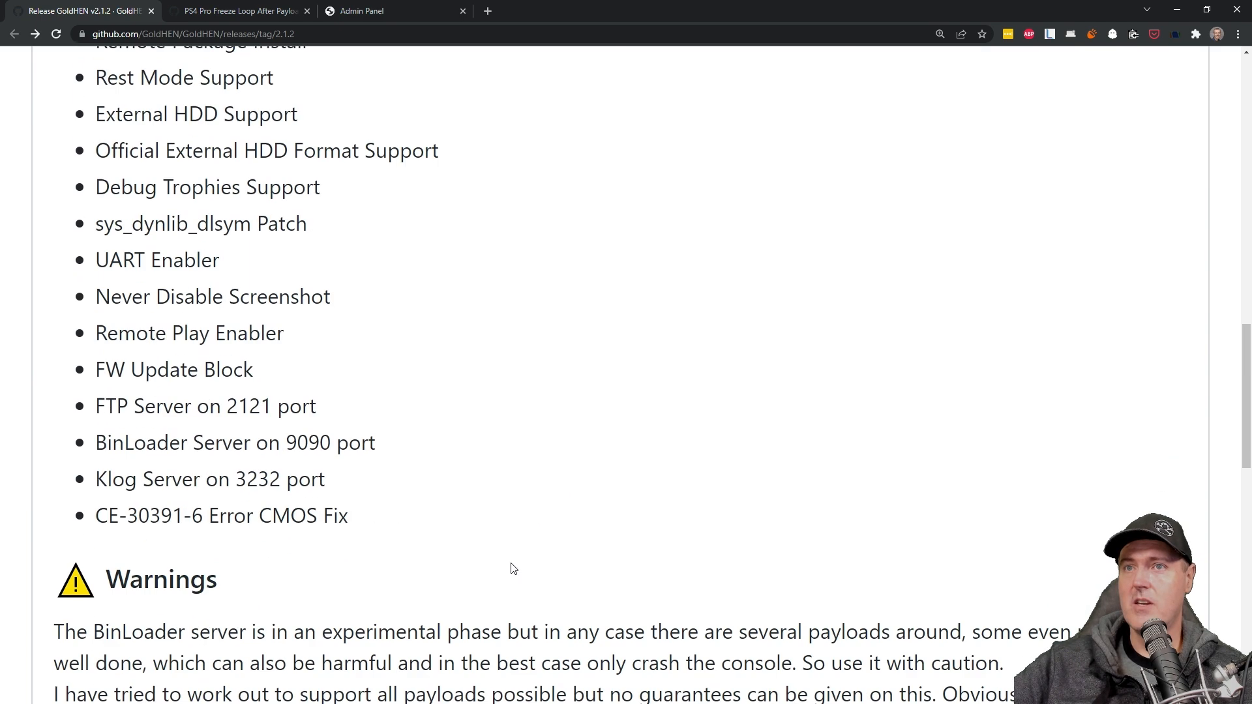
scroll("down", 3)
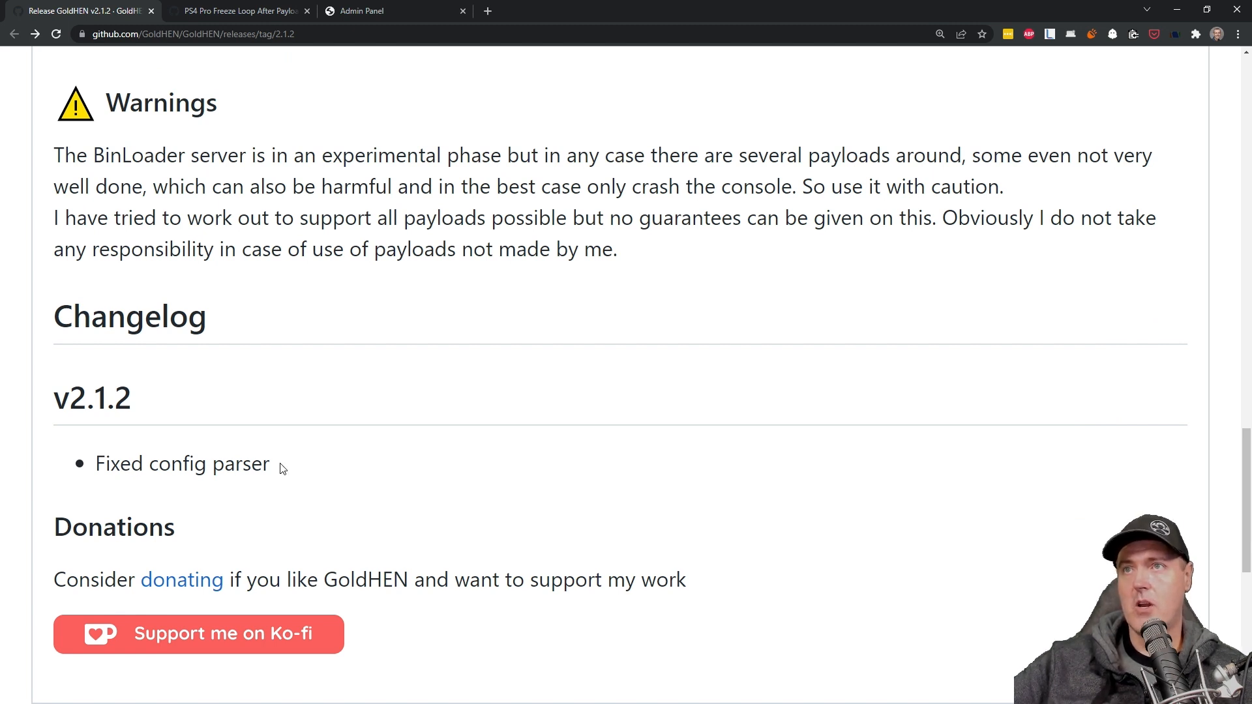
scroll("down", 3)
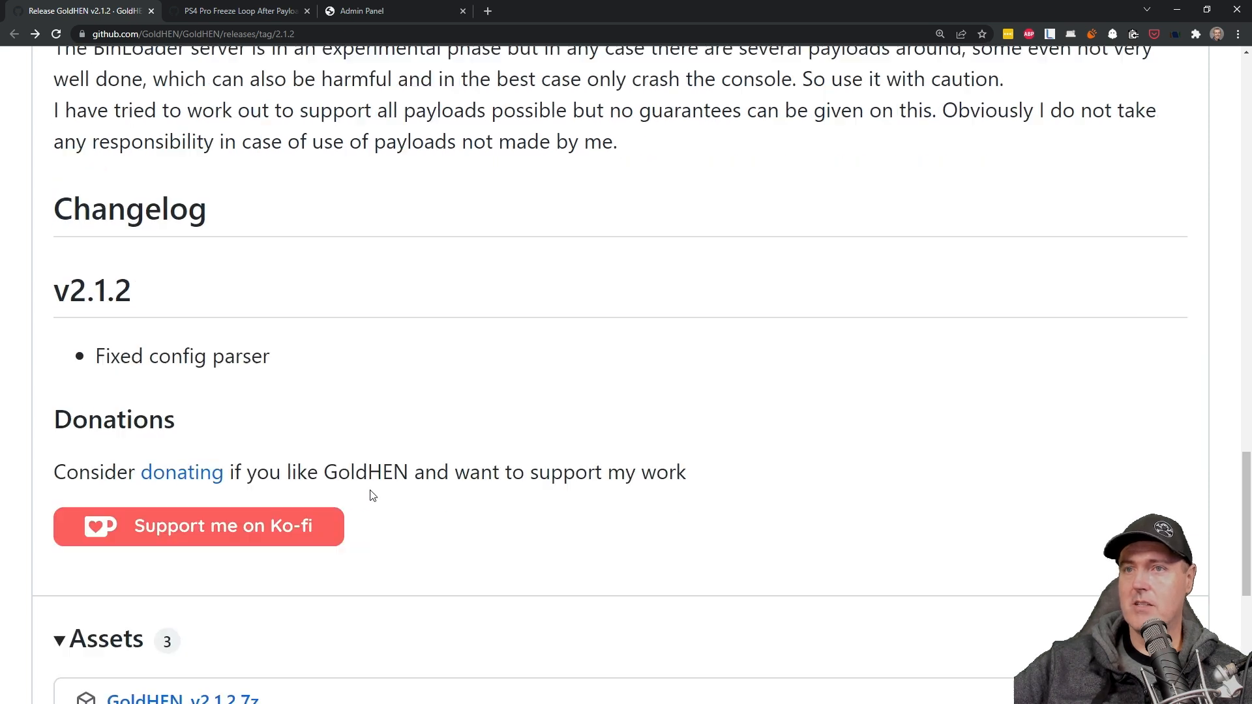
scroll("down", 3)
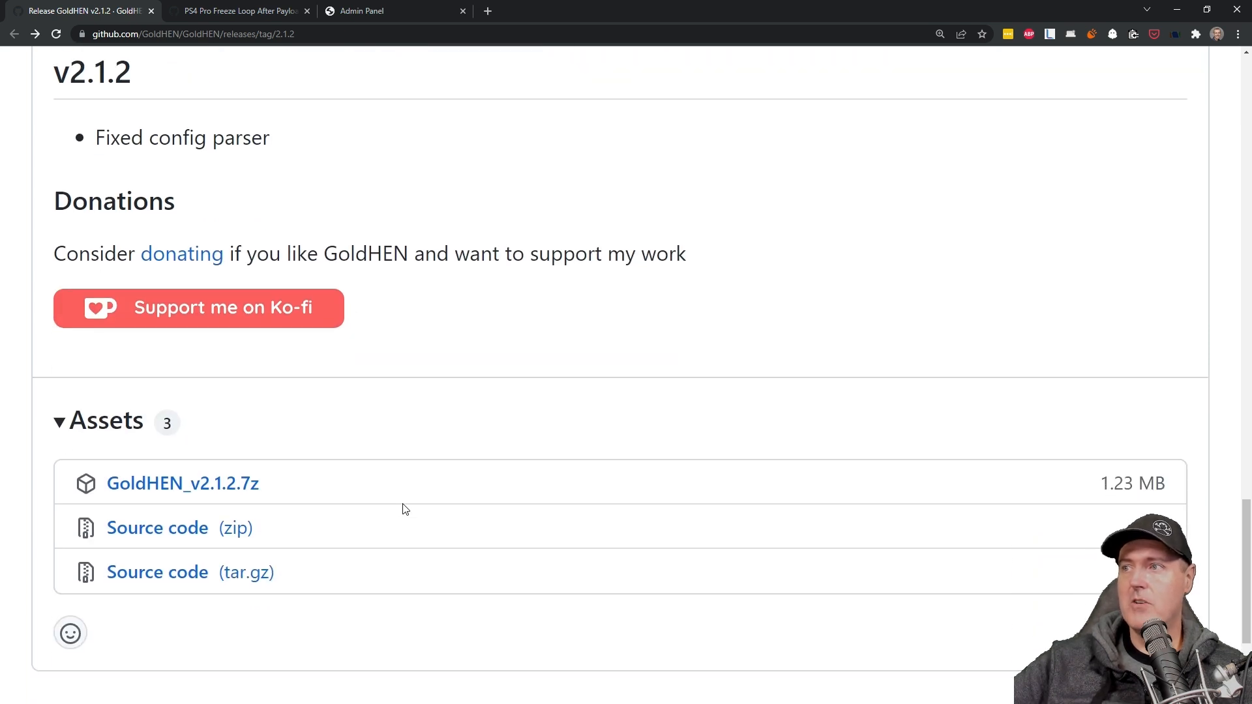
left_click(183, 484)
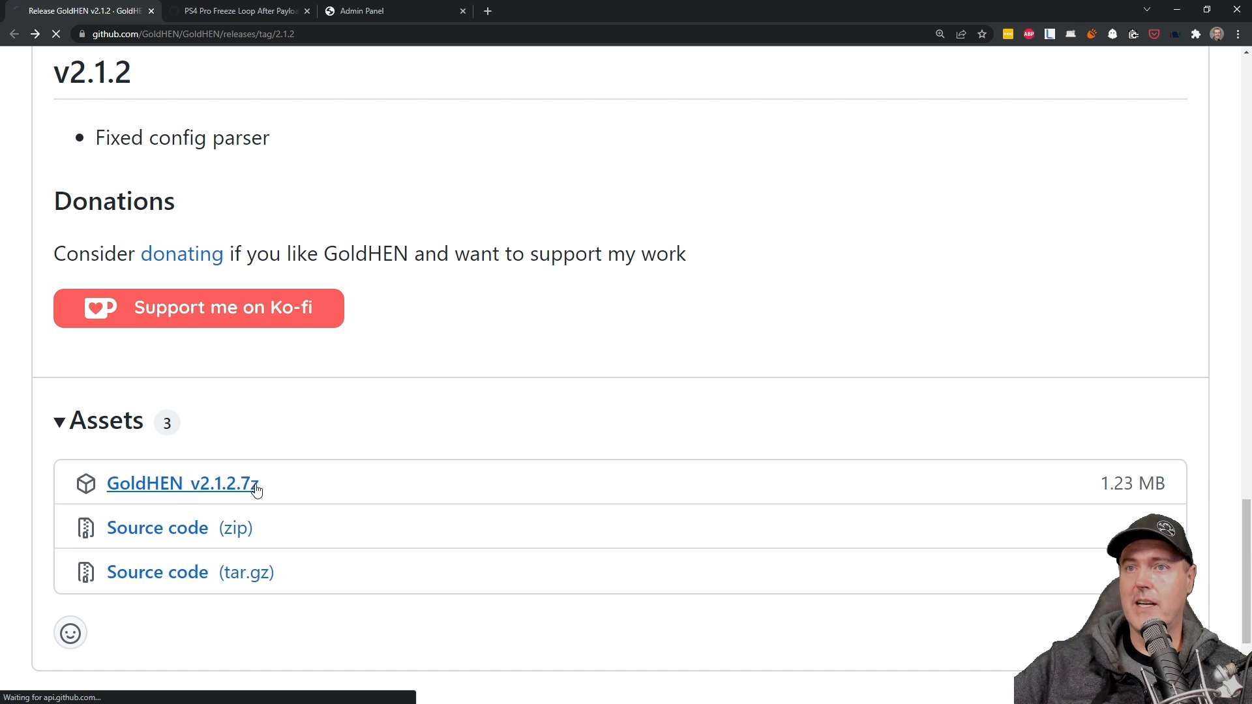
left_click(183, 484)
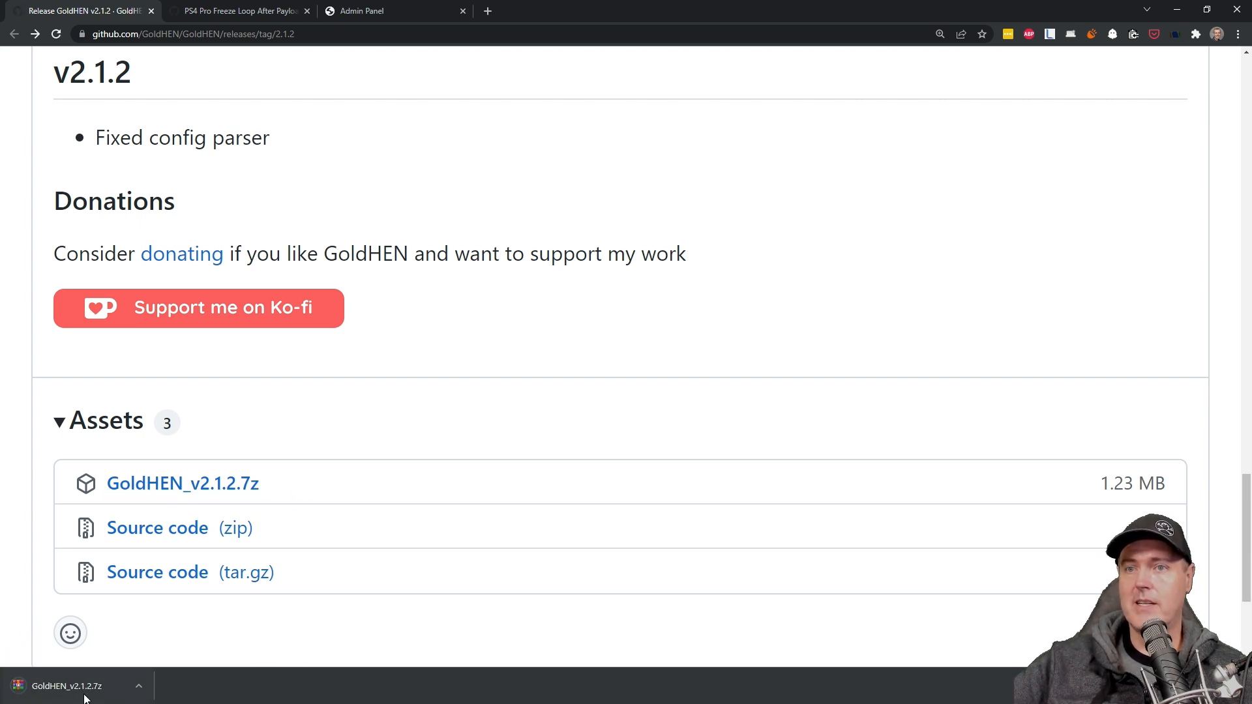
mouse_move(201, 697)
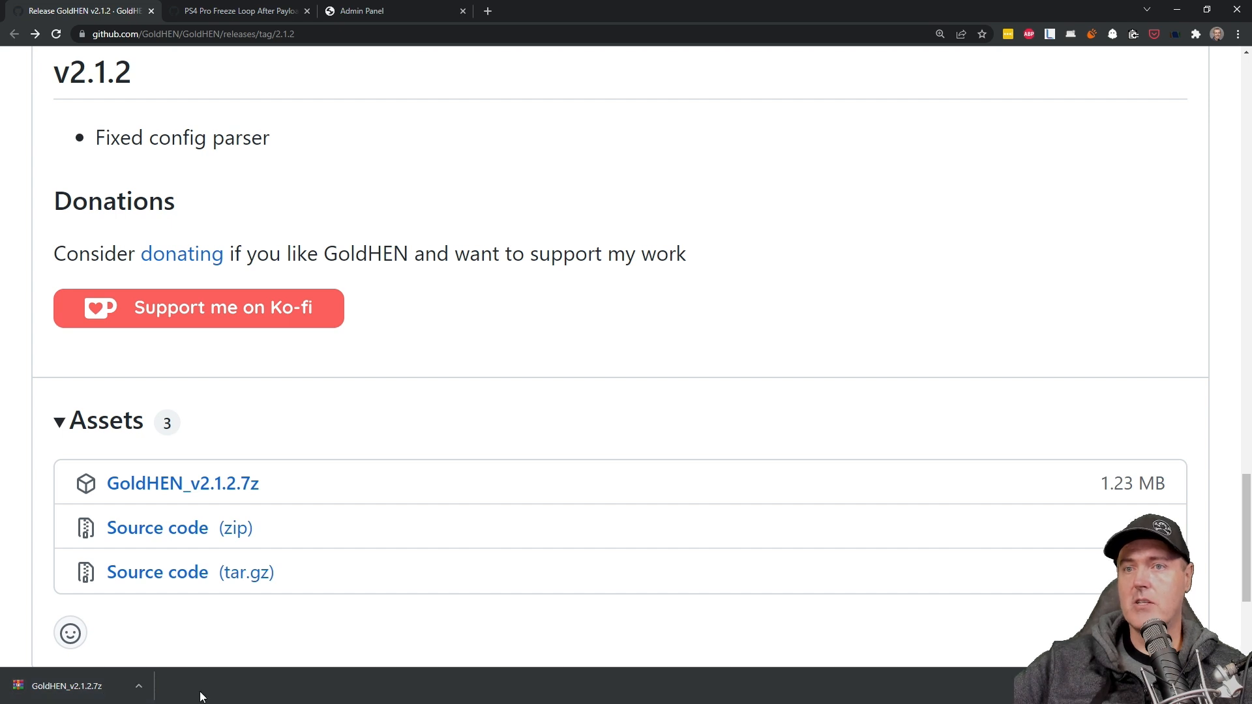
mouse_move(289, 664)
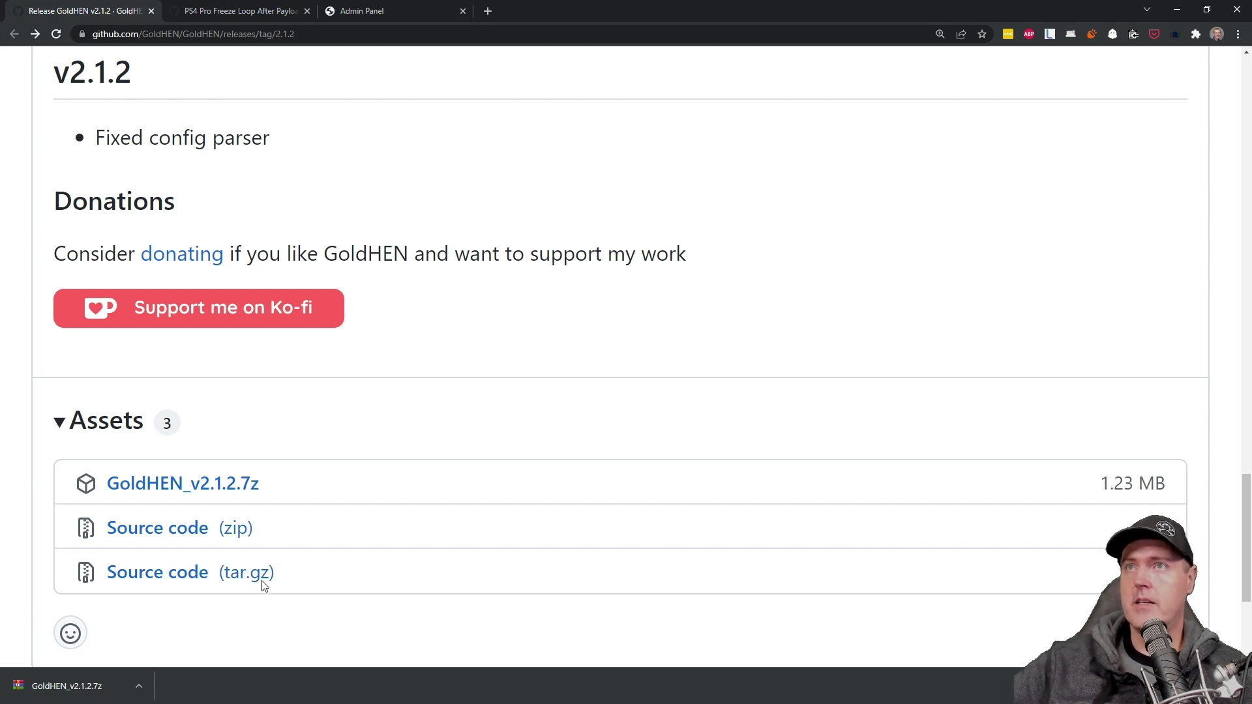
Switch to the 'PS4 Pro Freeze Loop After Payload Injection' issue tab and read through it
left_click(246, 11)
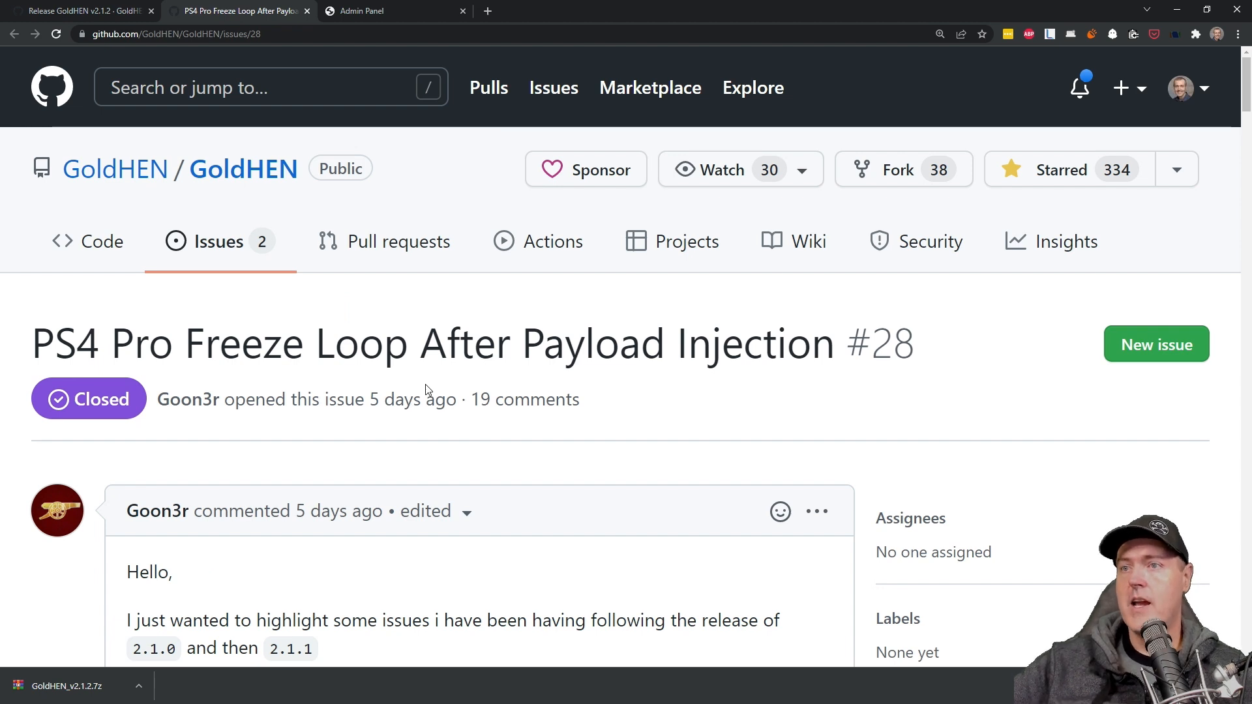
scroll("down", 3)
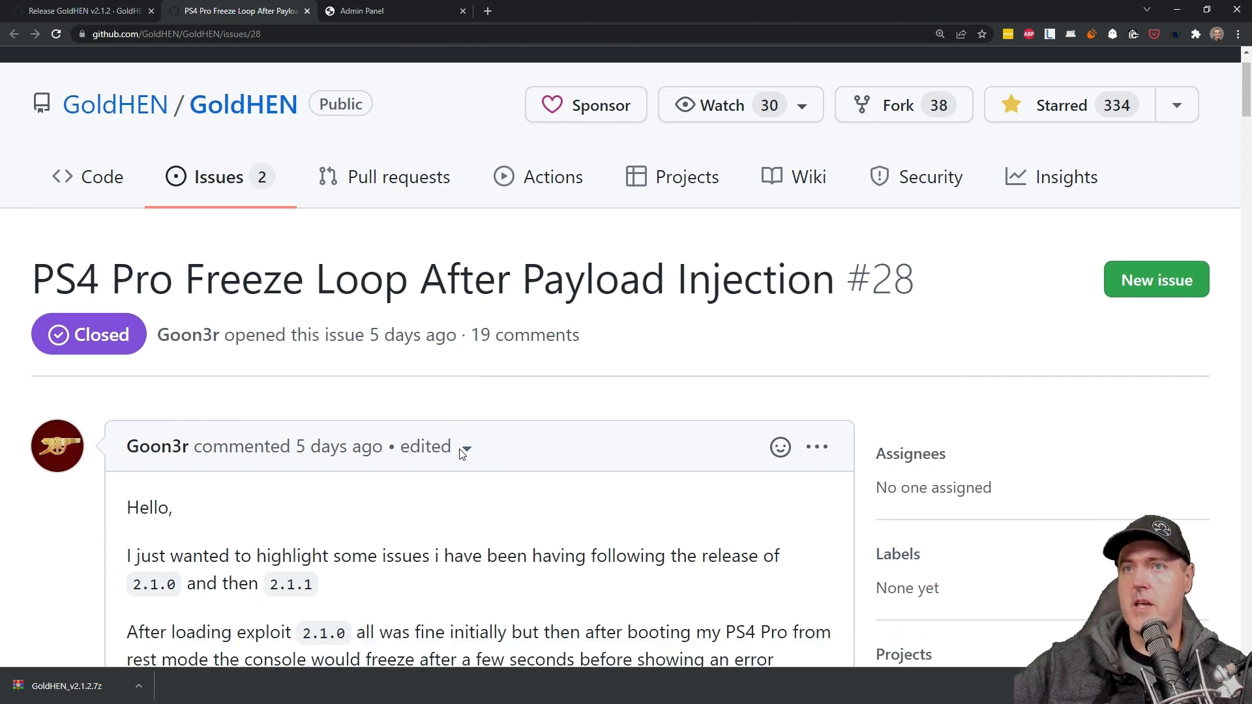
scroll("down", 3)
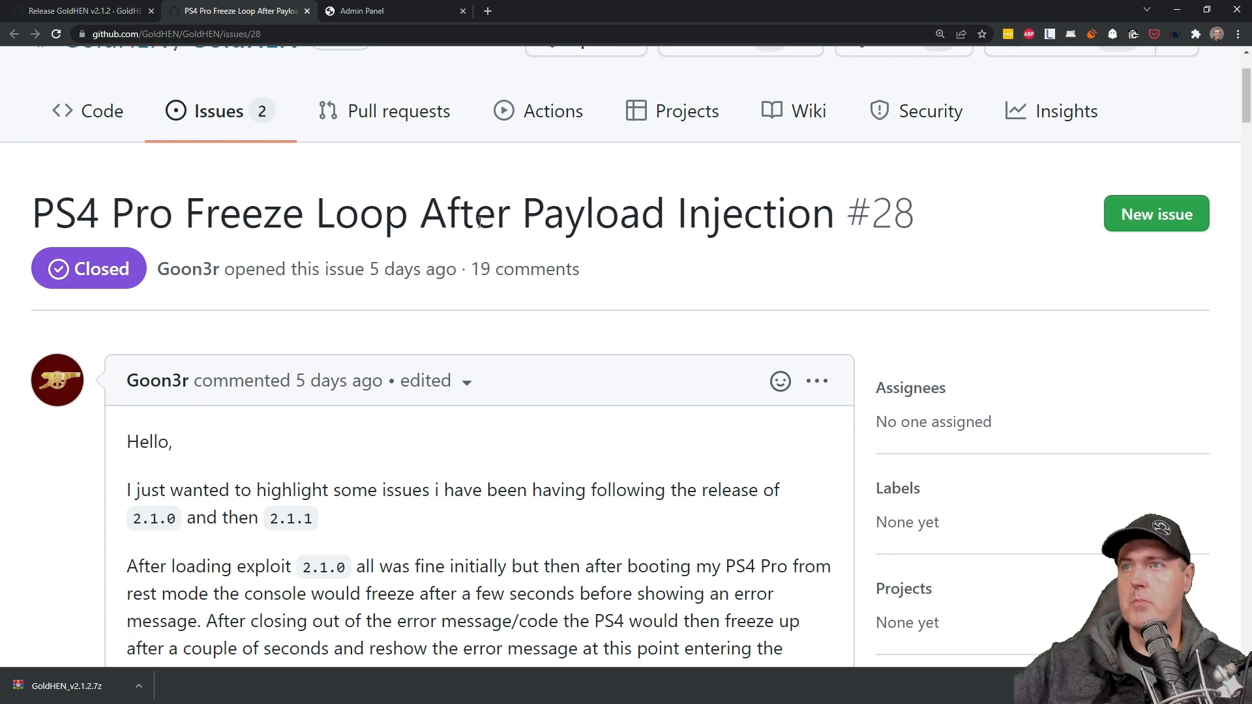
mouse_move(614, 440)
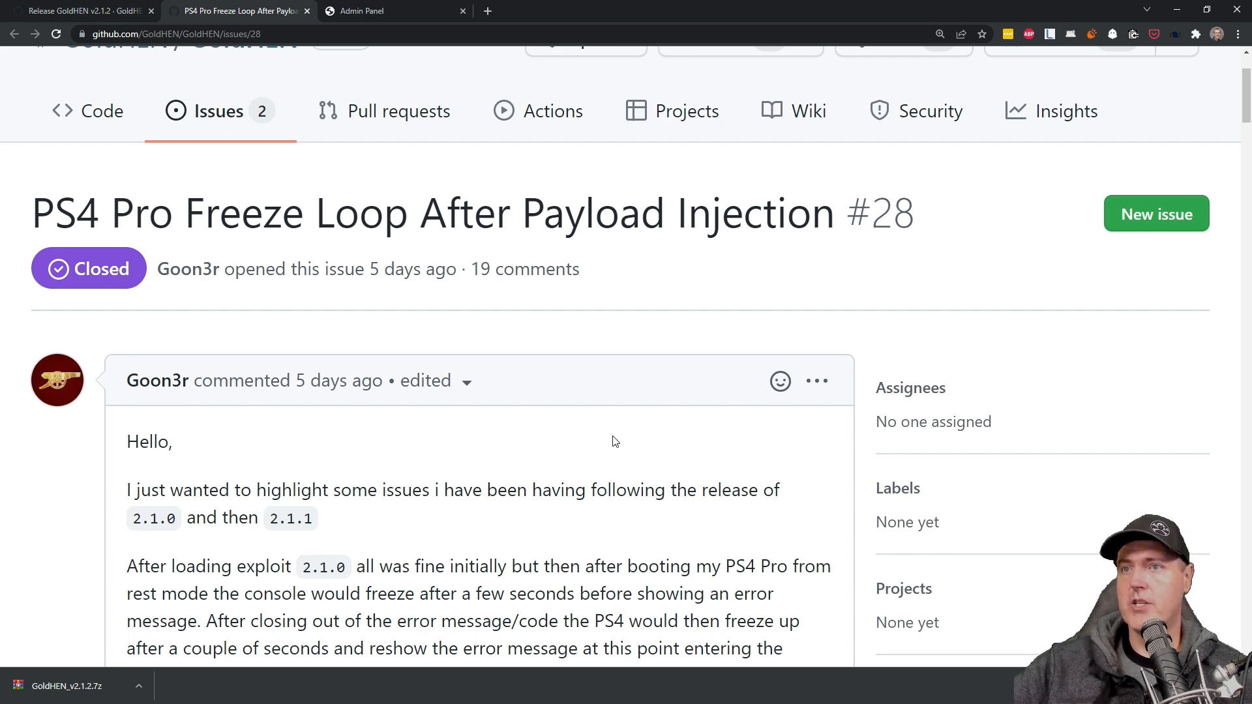
scroll("down", 3)
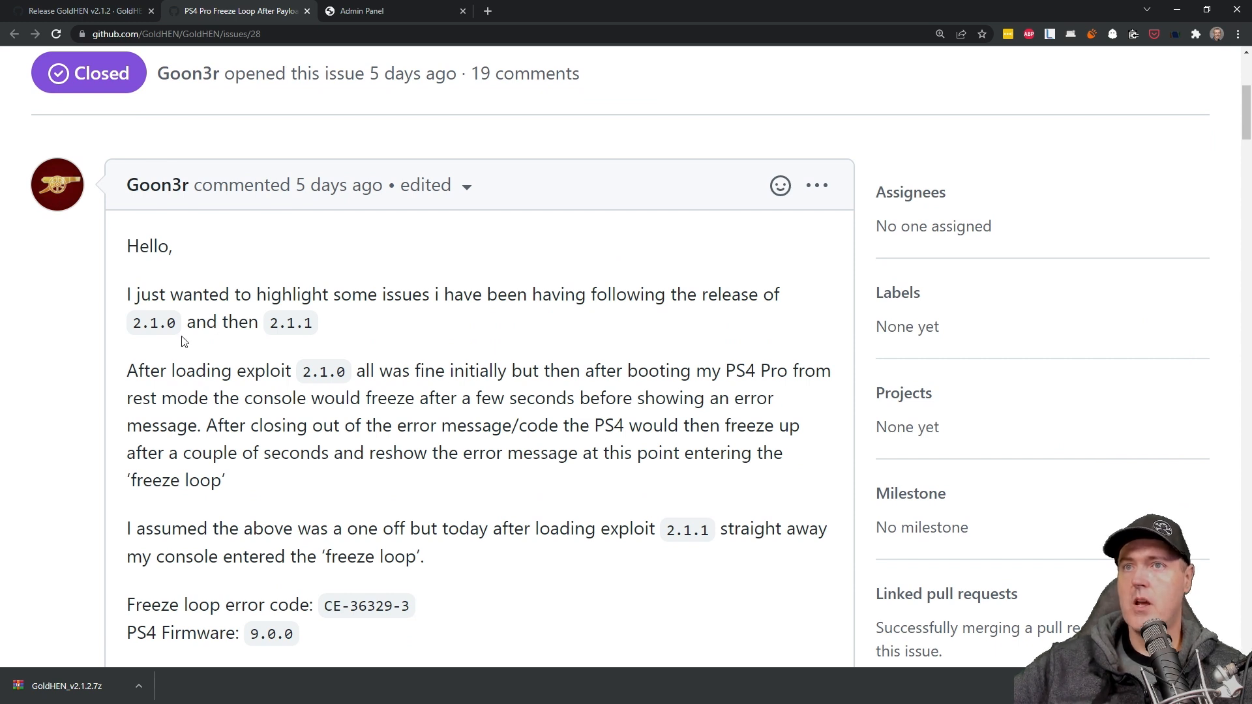
mouse_move(156, 323)
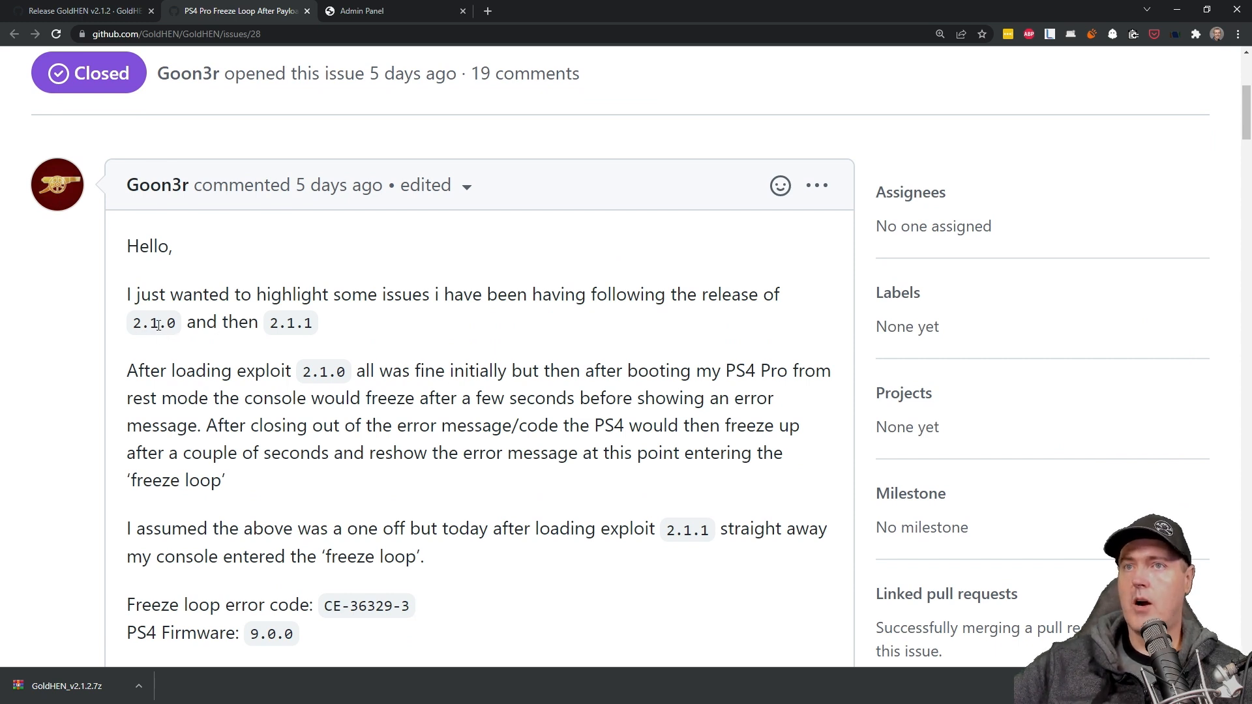
mouse_move(279, 331)
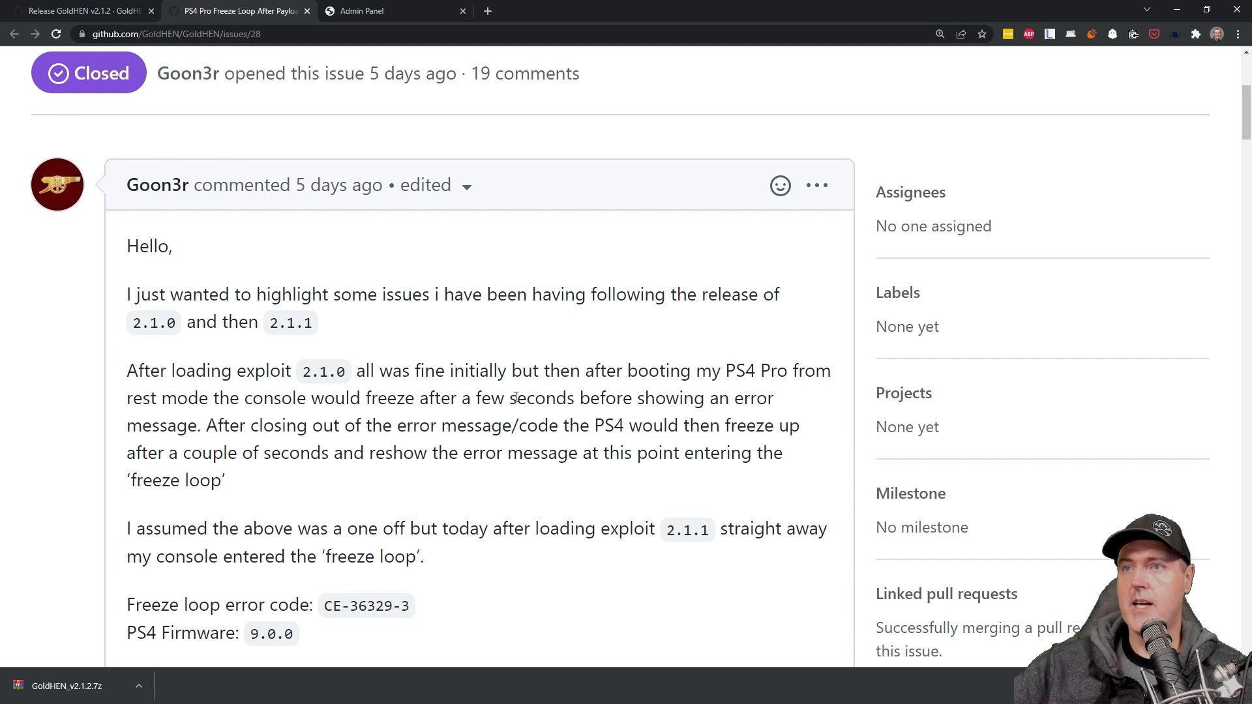
scroll("down", 3)
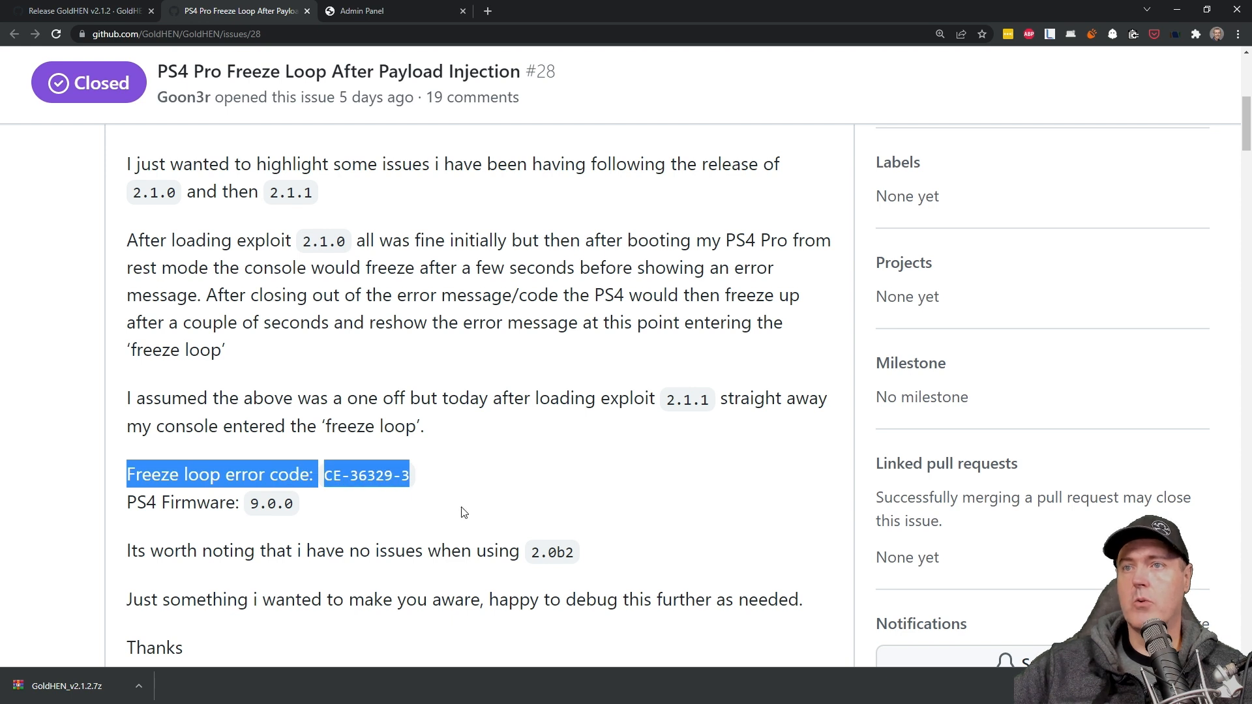
scroll("down", 3)
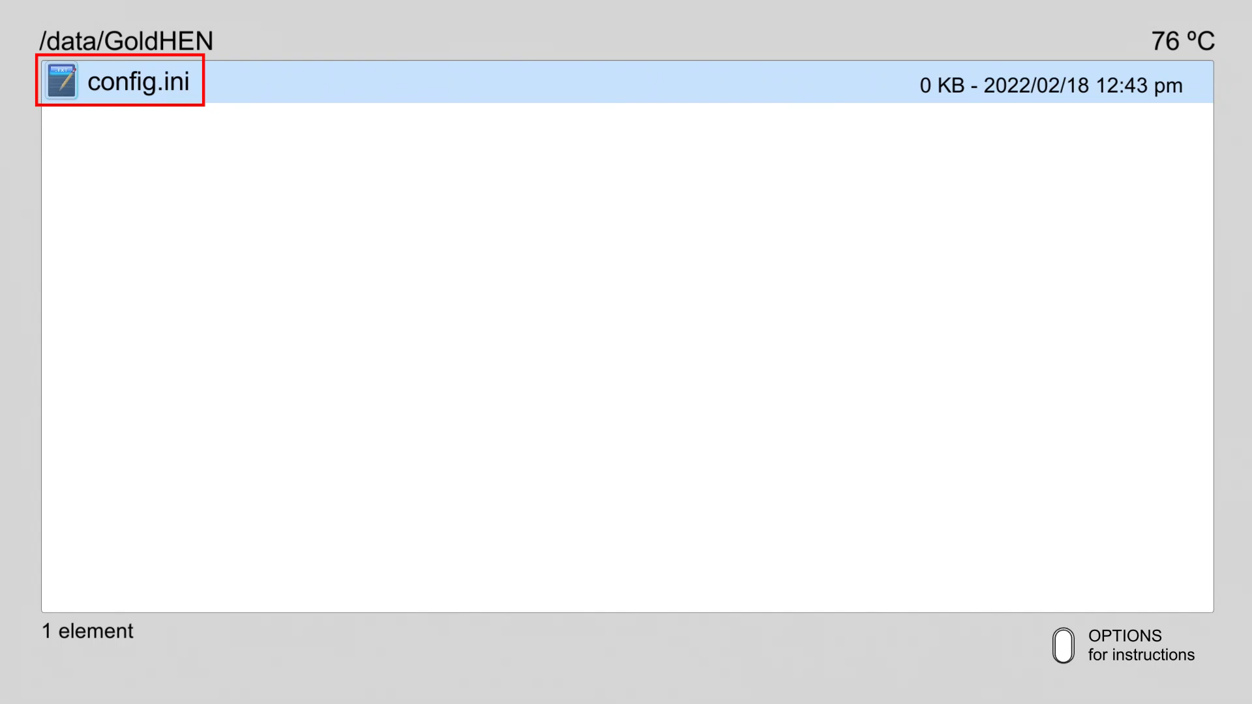
Open config.ini from the /data/GoldHEN folder
double_click(137, 83)
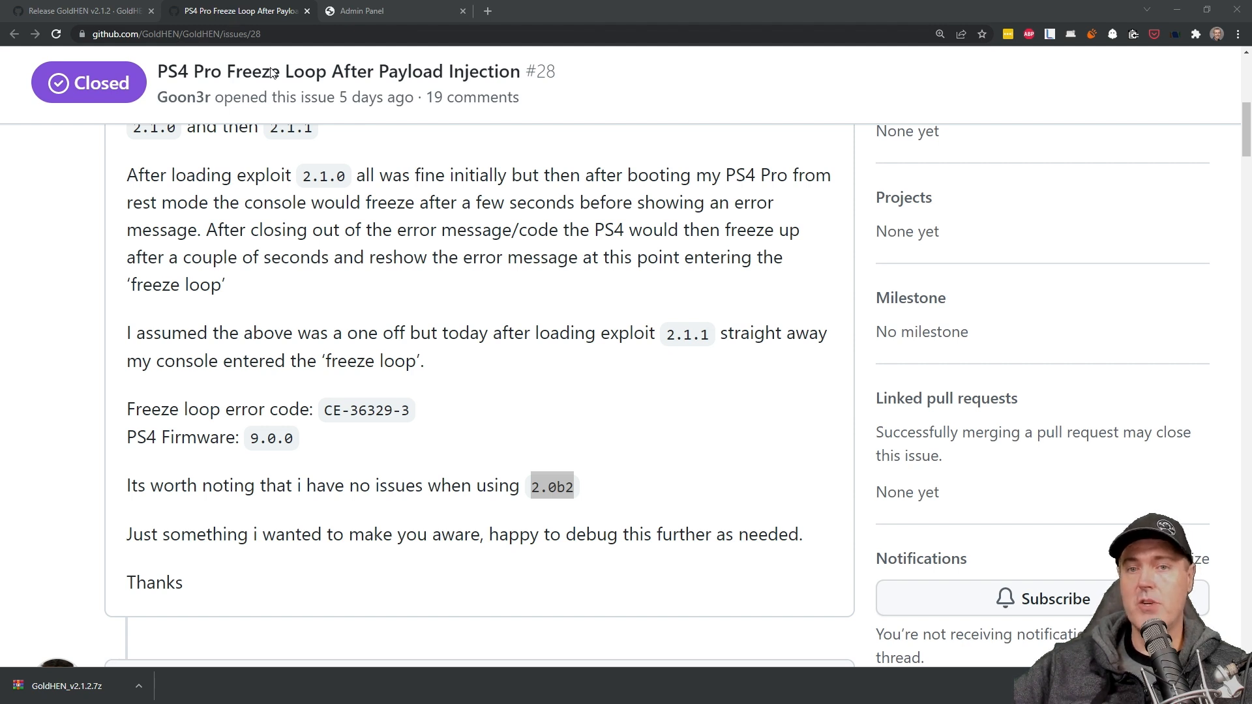
mouse_move(394, 278)
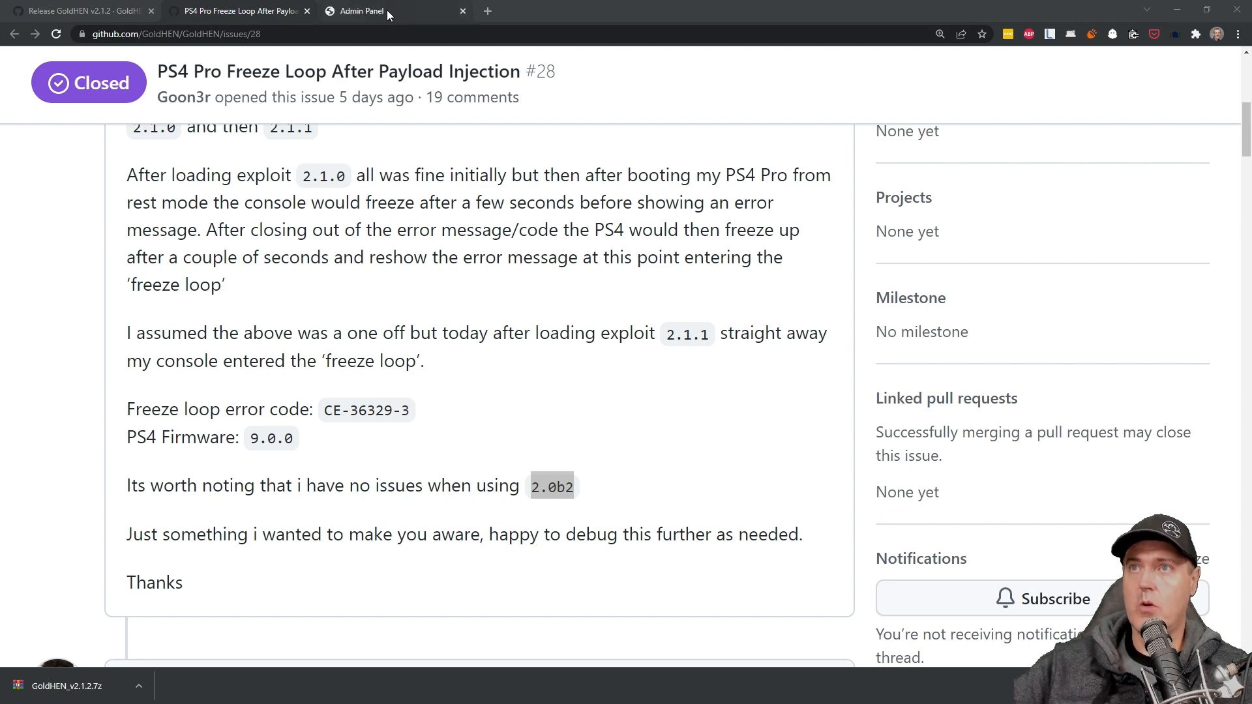
In the Admin Panel File Manager, delete goldhen_2.1_900.bin and confirm the removal
left_click(359, 11)
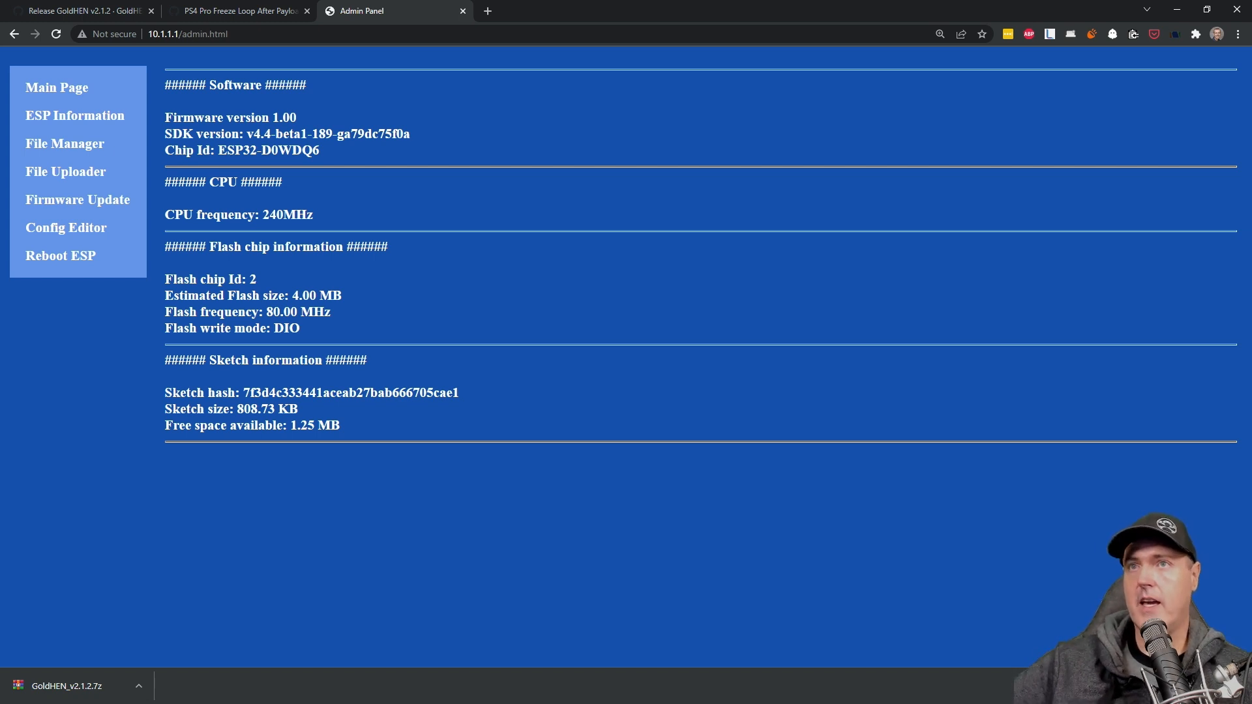
mouse_move(60, 147)
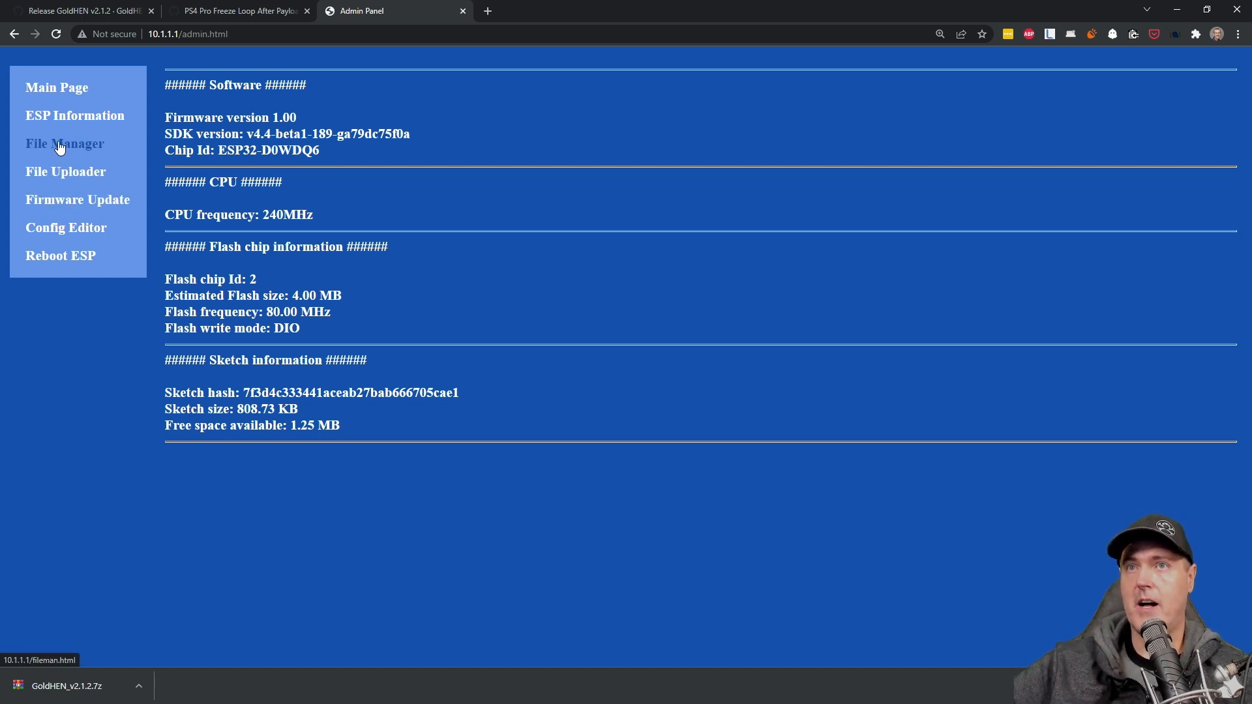
left_click(65, 143)
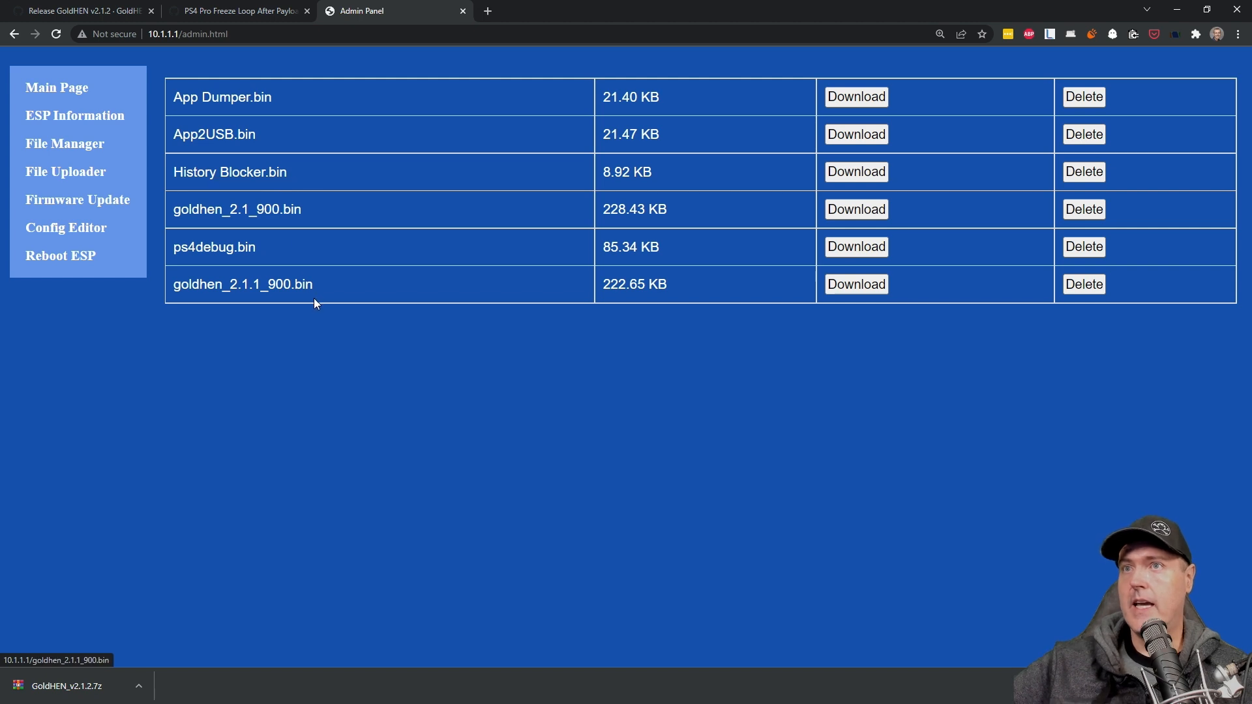
mouse_move(262, 281)
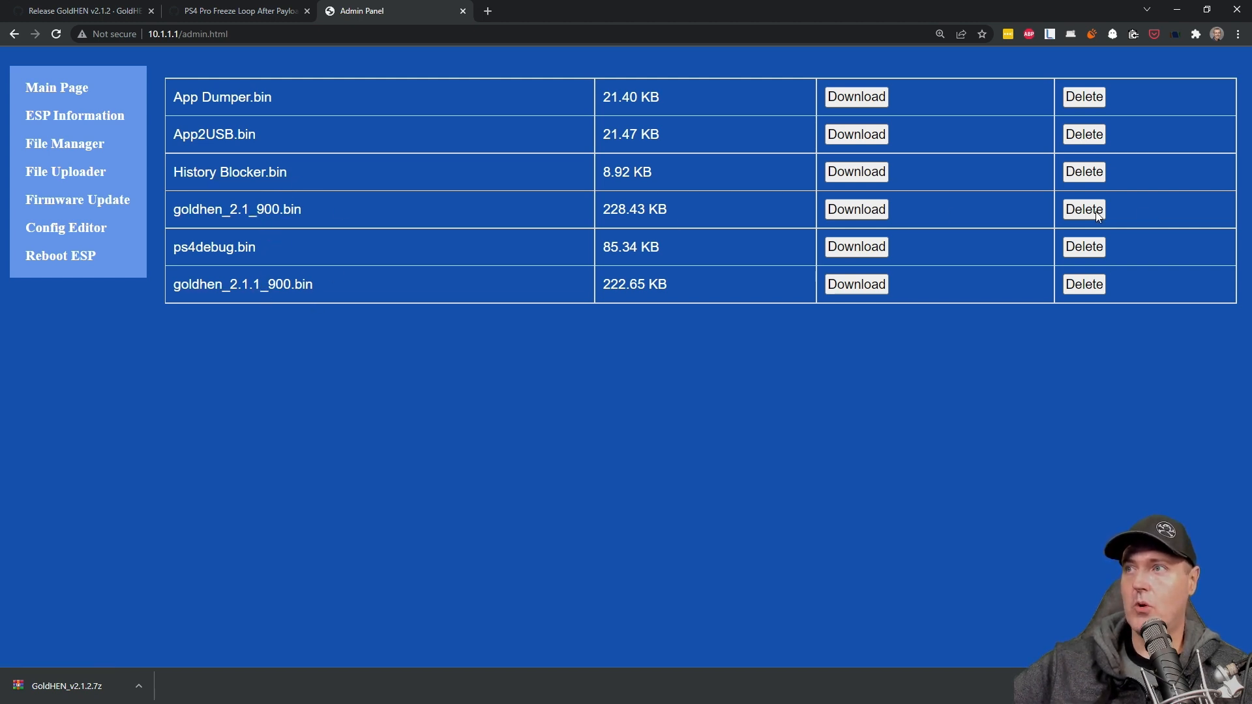
left_click(1083, 209)
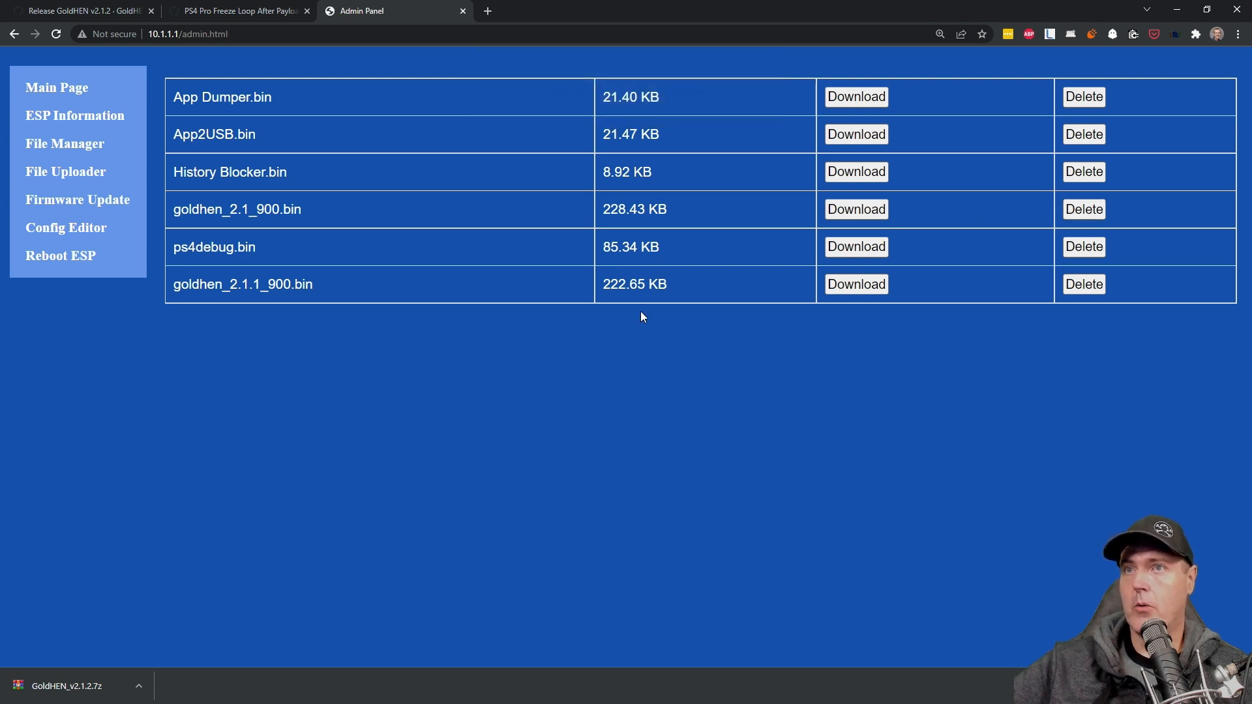
left_click(1084, 208)
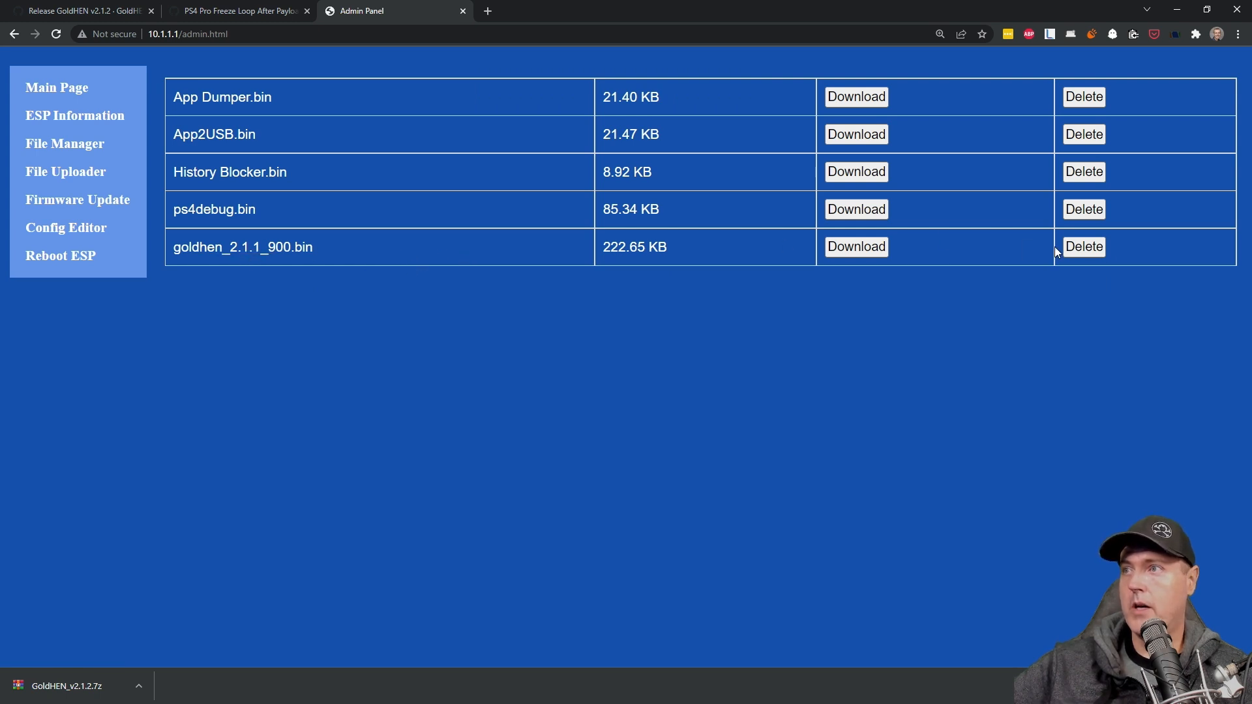
left_click(1084, 247)
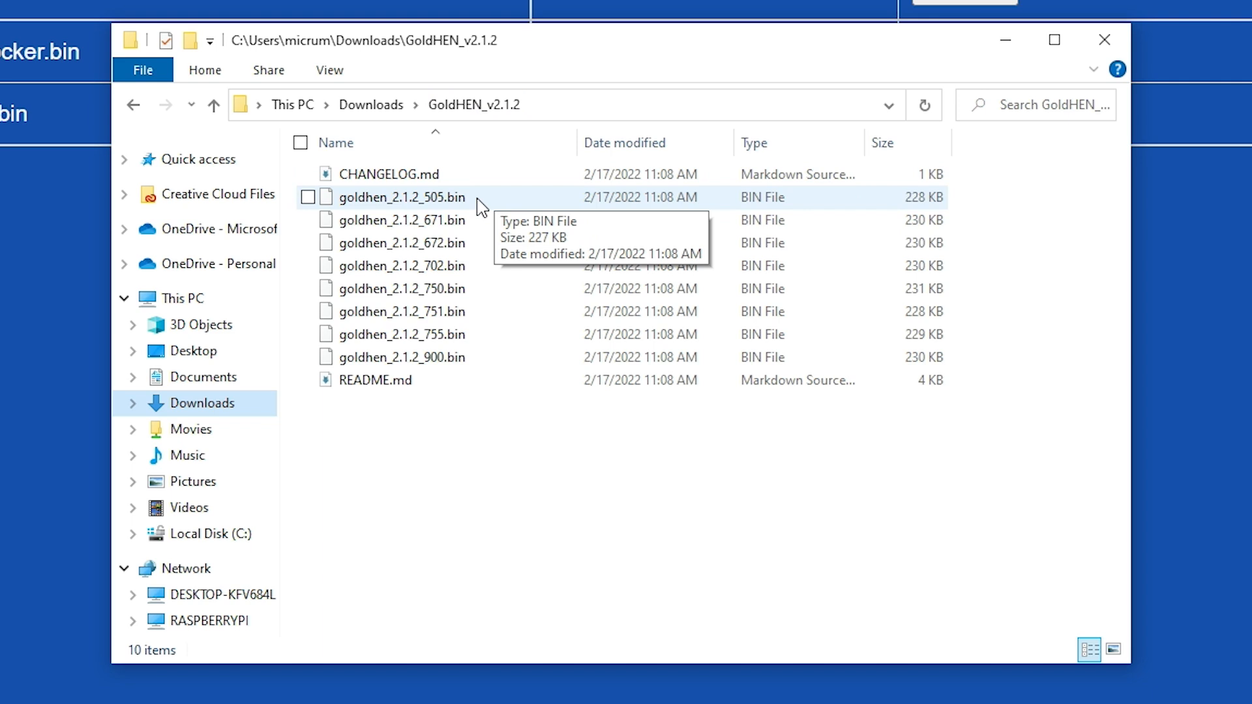
mouse_move(437, 210)
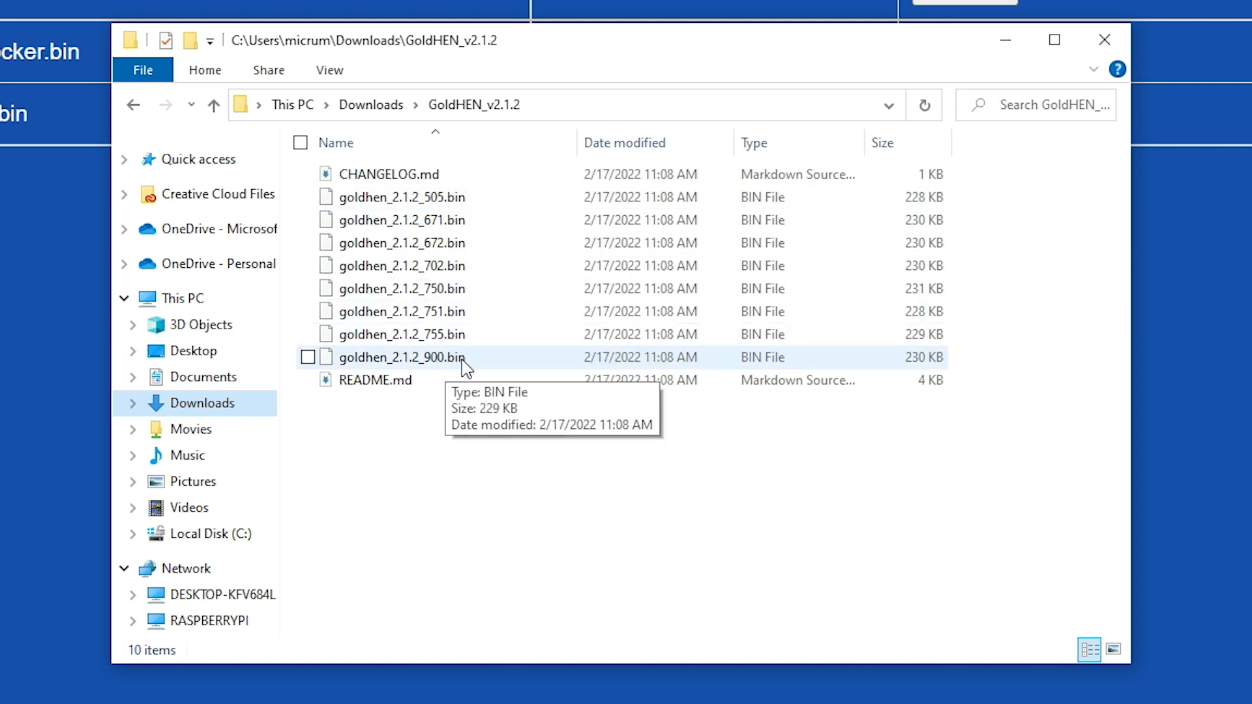
Select goldhen_2.1.2_900.bin in Downloads\GoldHEN_v2.1.2
left_click(307, 358)
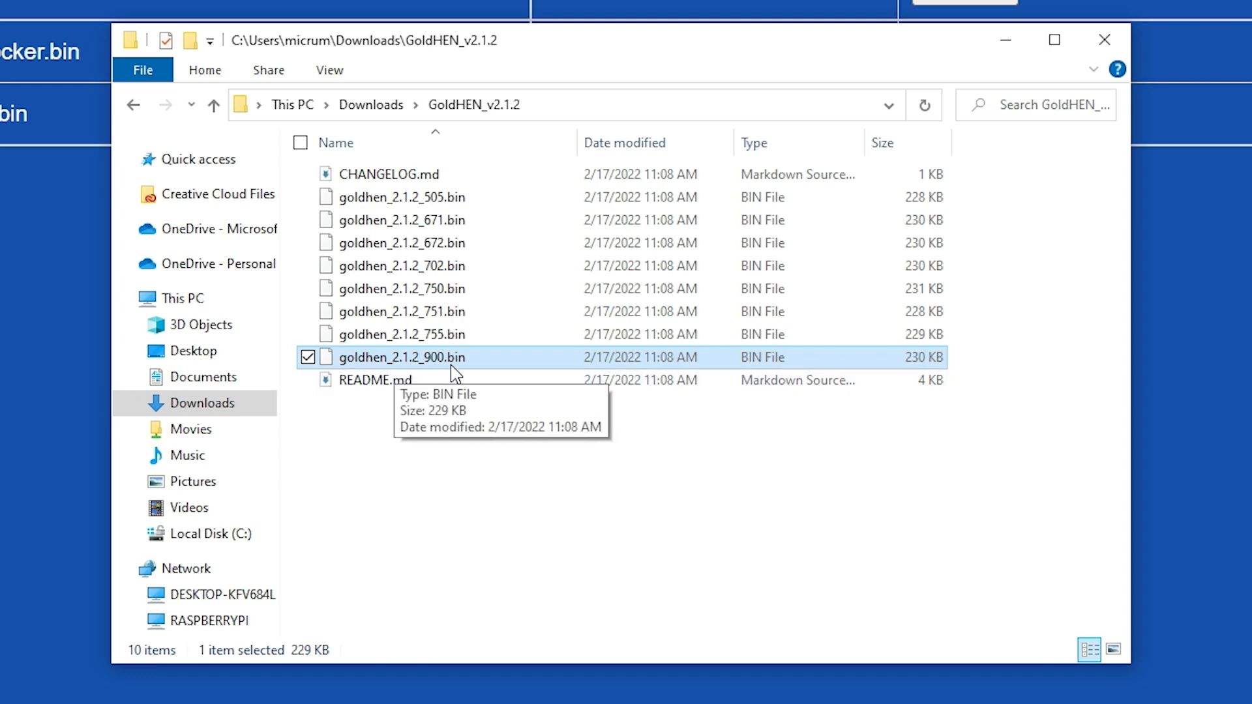
mouse_move(550, 51)
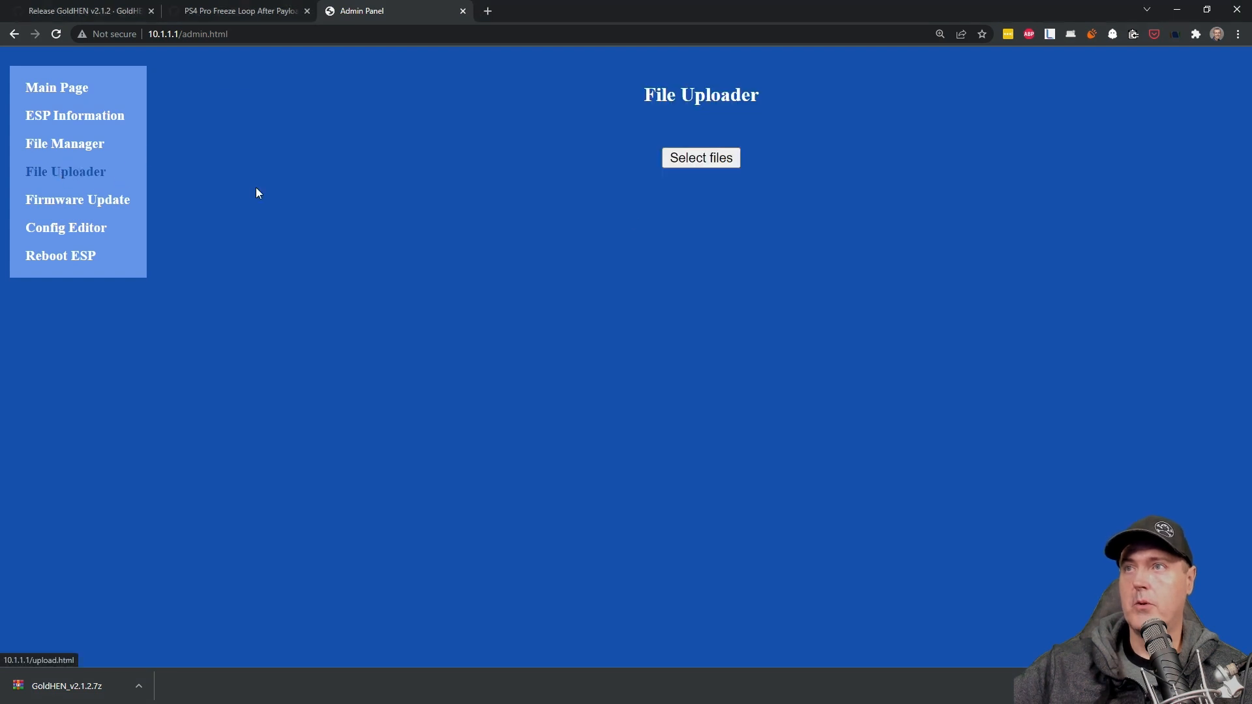
Upload goldhen_2.1.2_900.bin through the File Uploader
left_click(701, 158)
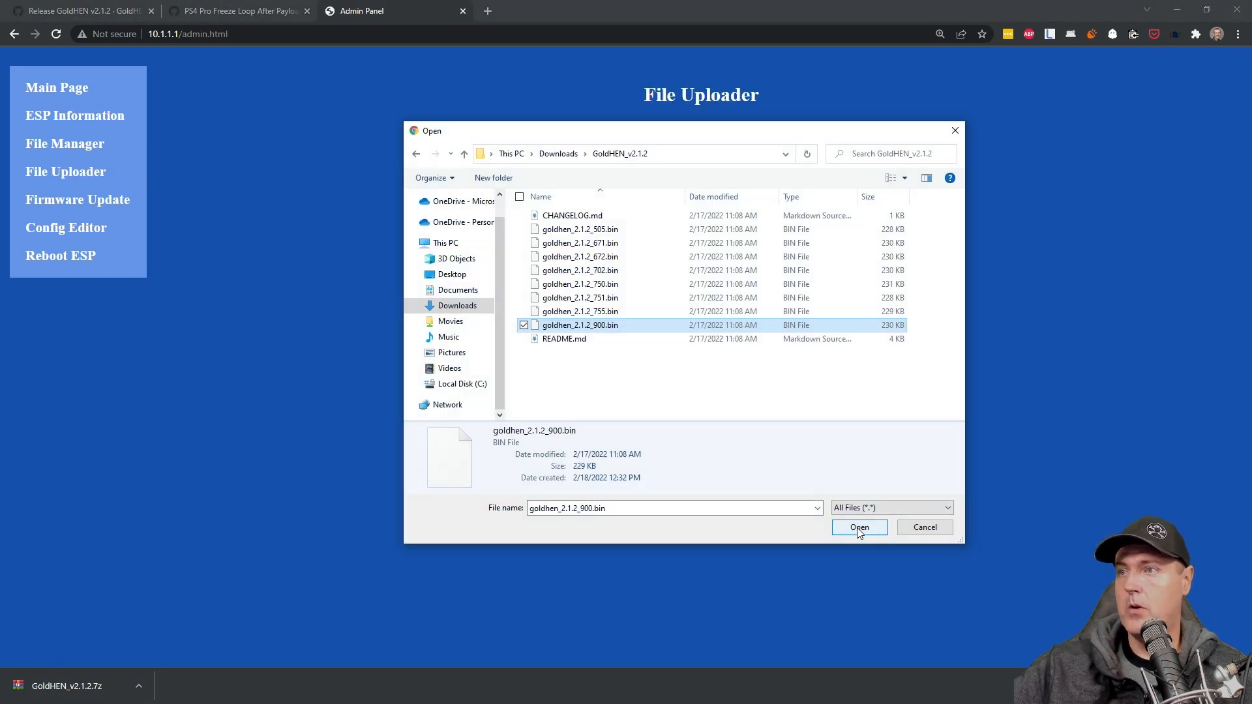
left_click(859, 527)
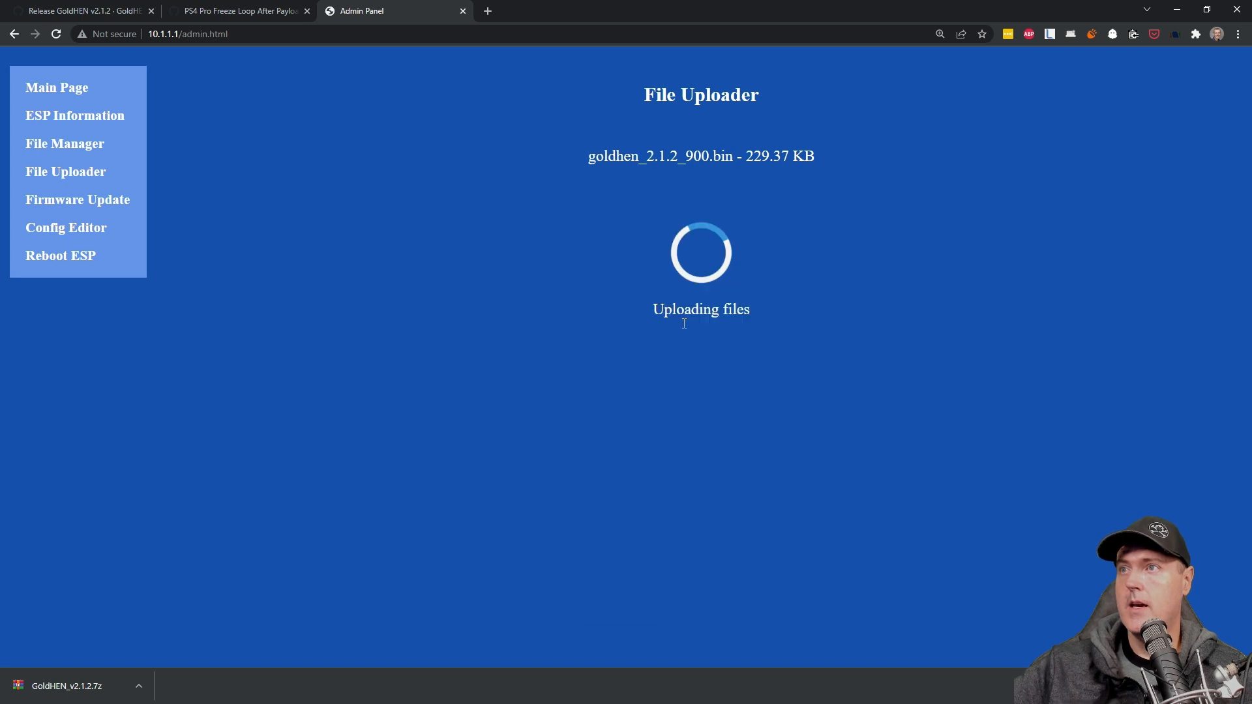
mouse_move(656, 436)
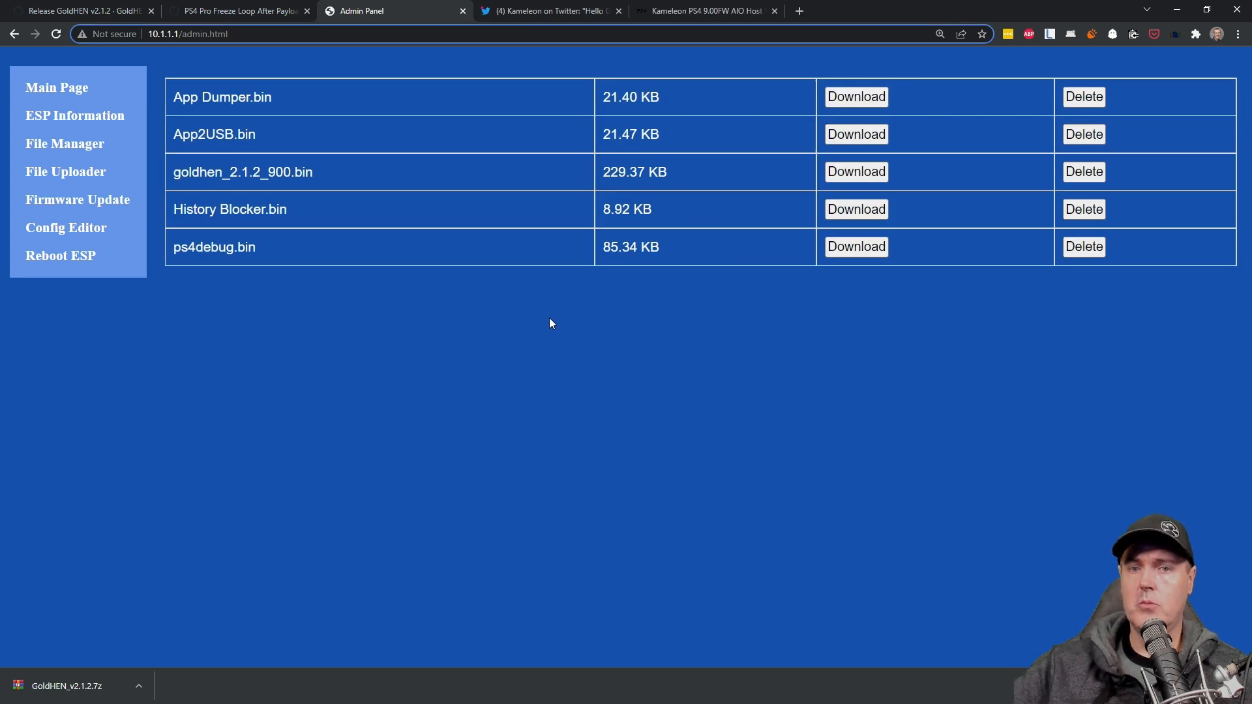
mouse_move(555, 319)
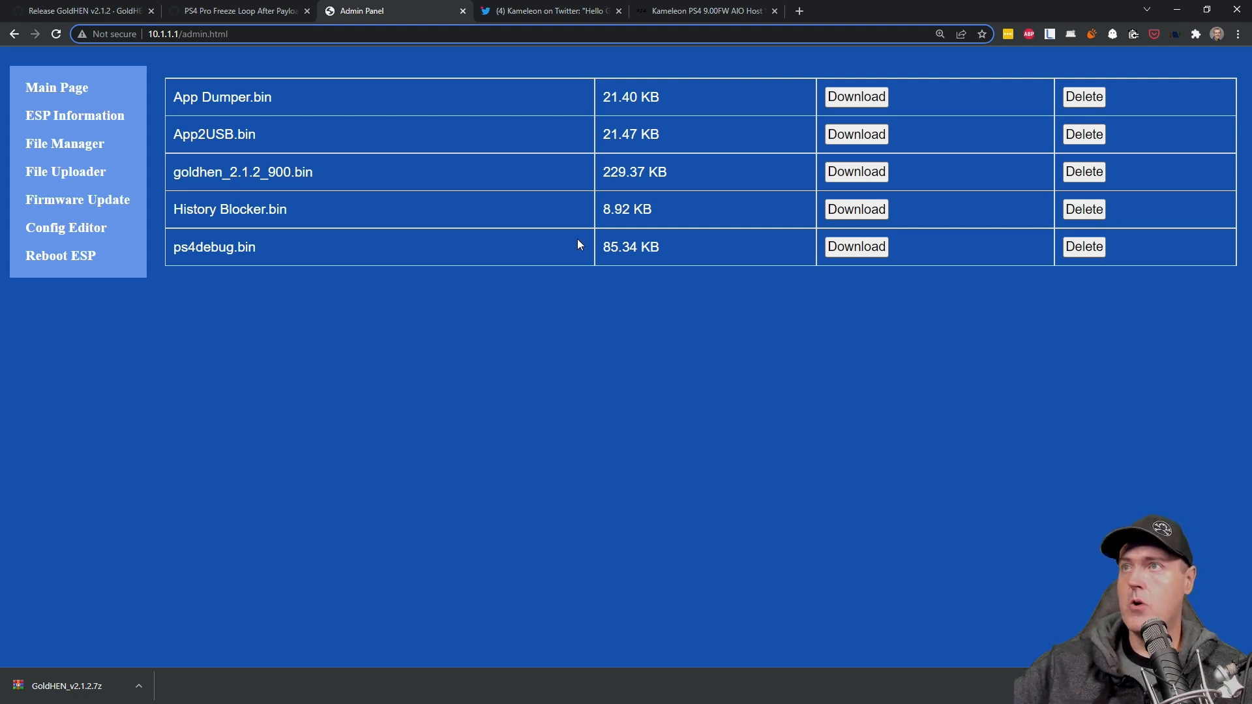
Highlight 'GoldHEN 2.1.2' in the Twitter announcement, then switch to the kmeps4.site host tab
left_click(556, 10)
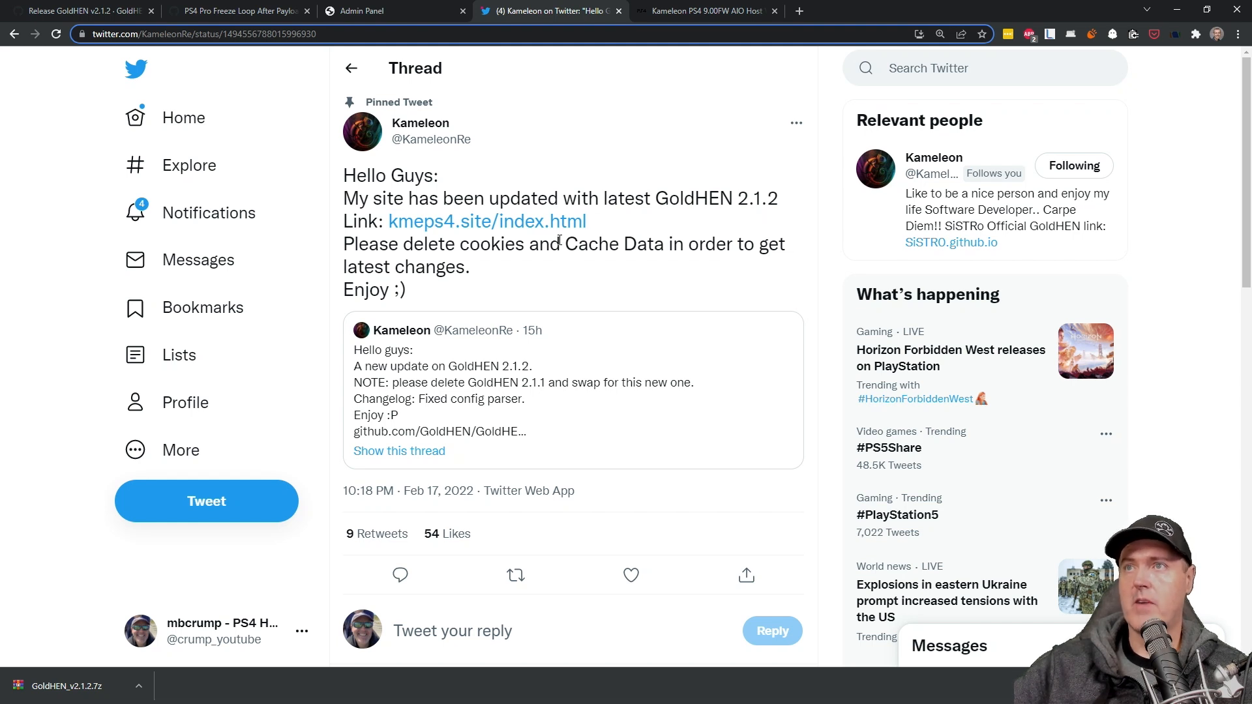
mouse_move(446, 231)
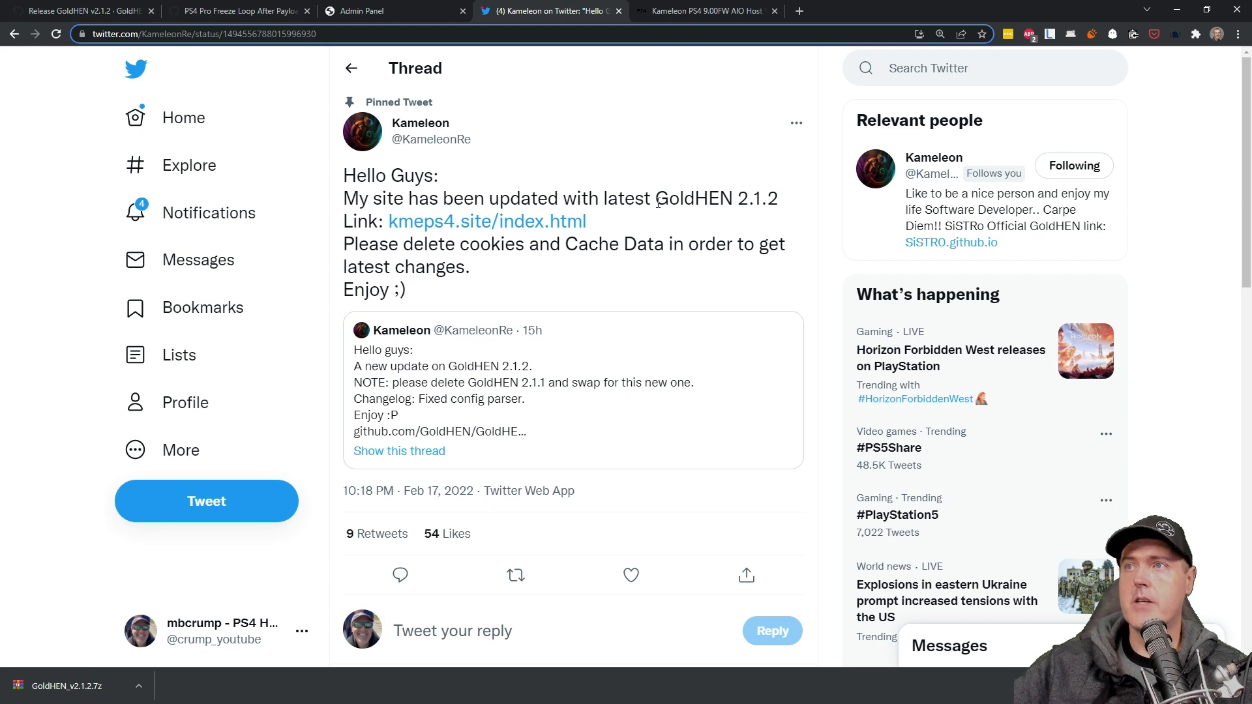
left_click_drag(657, 198, 776, 198)
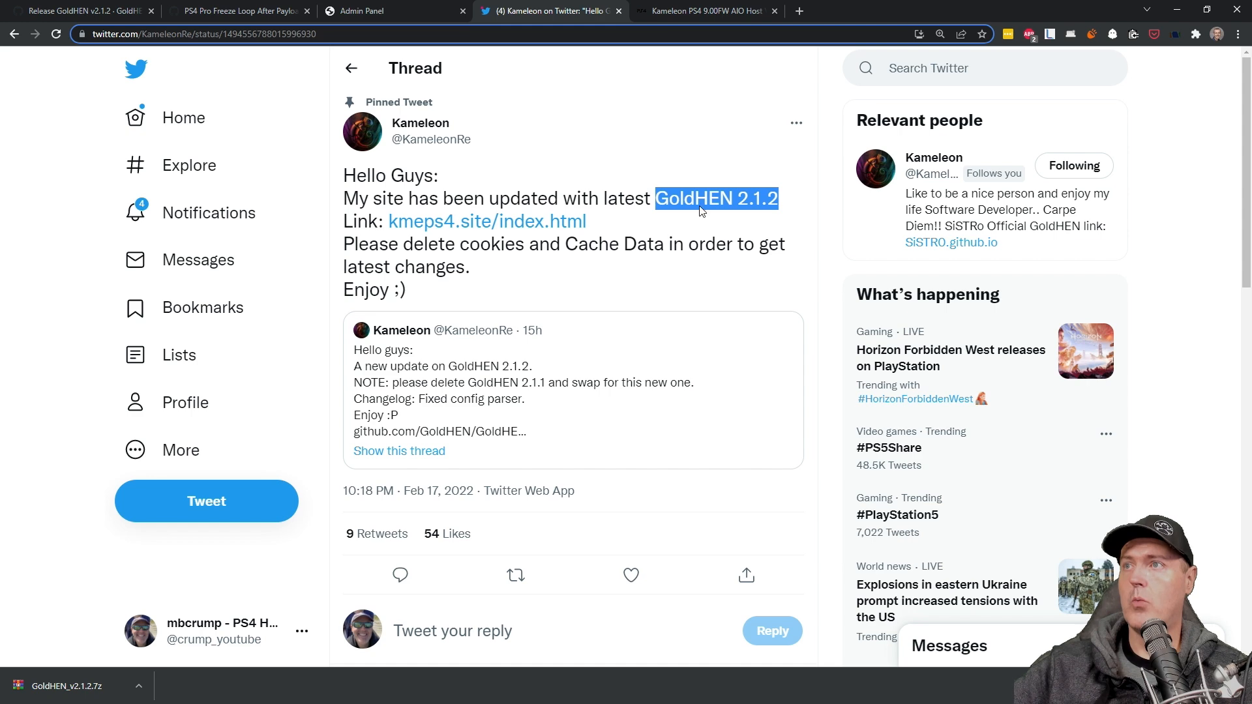
left_click(709, 11)
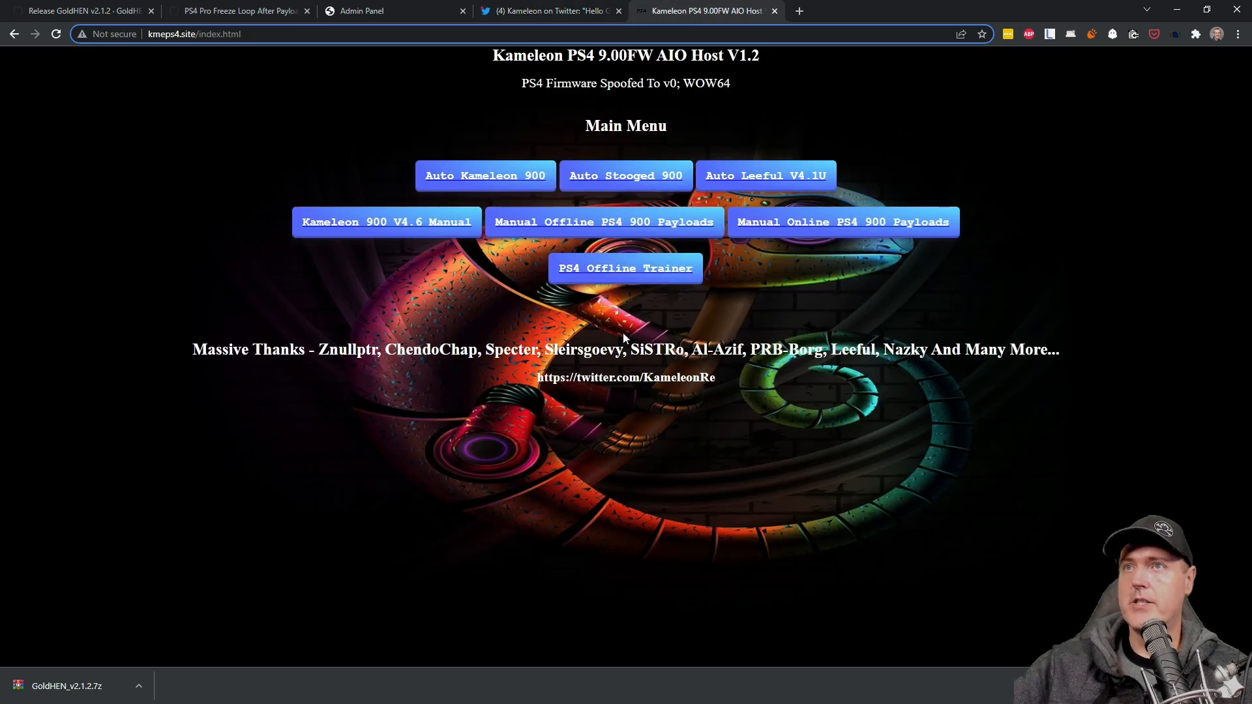
mouse_move(579, 507)
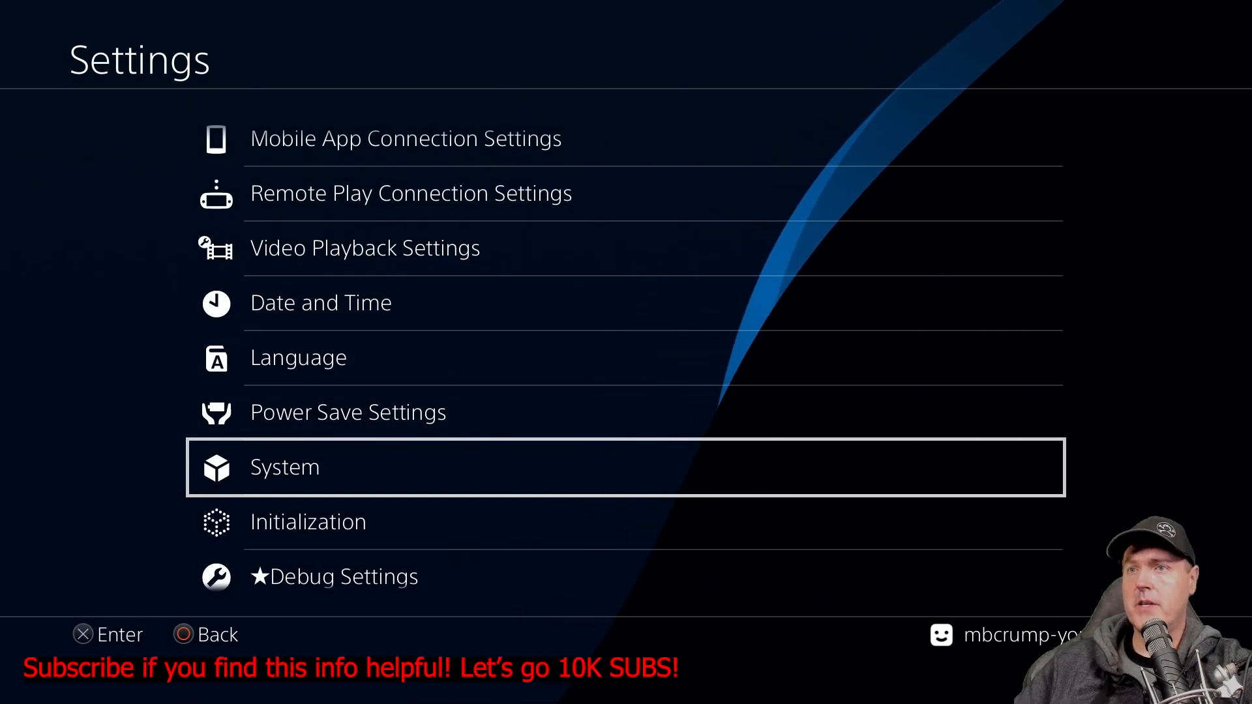
View System Information in Settings, then restart the PS4 from the power options
left_click(284, 467)
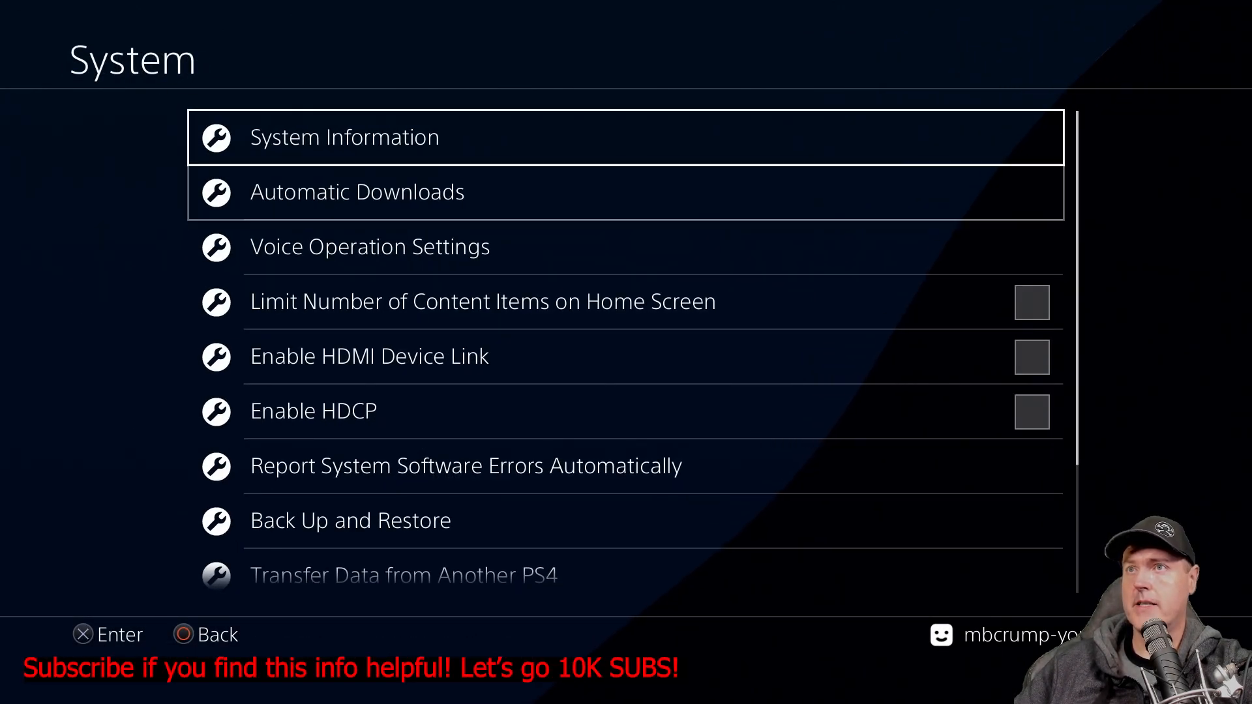
left_click(343, 137)
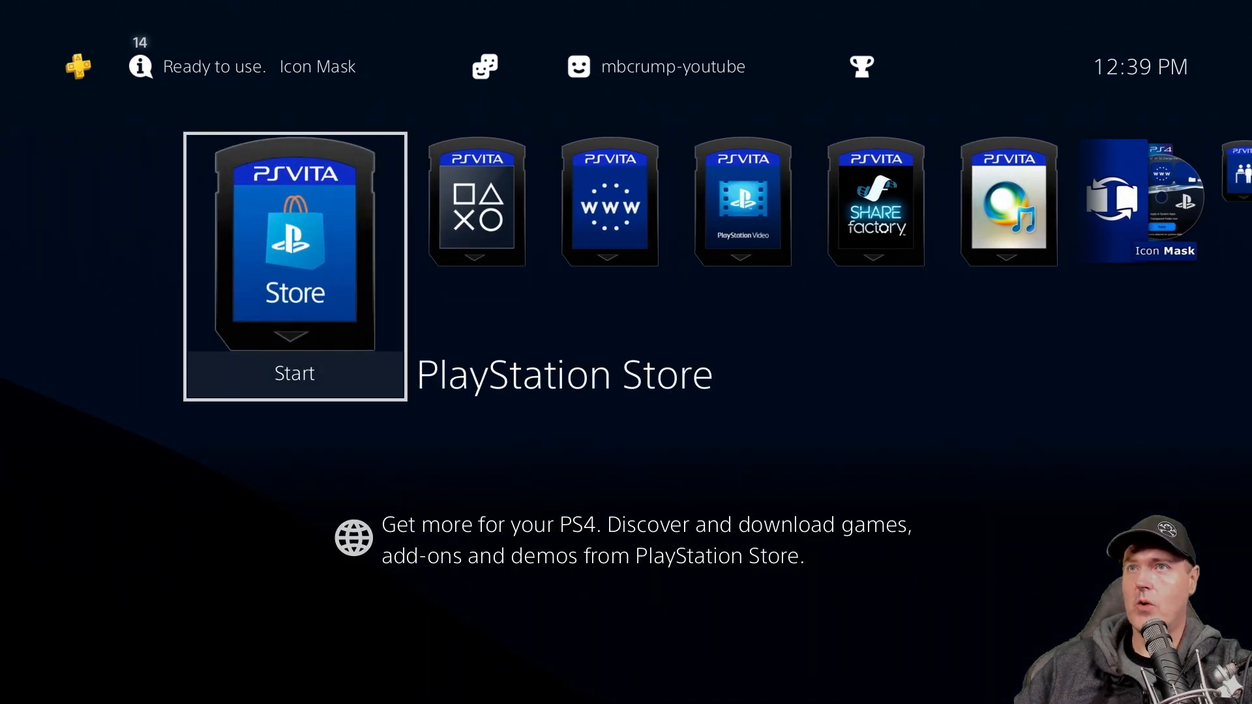
key("PS")
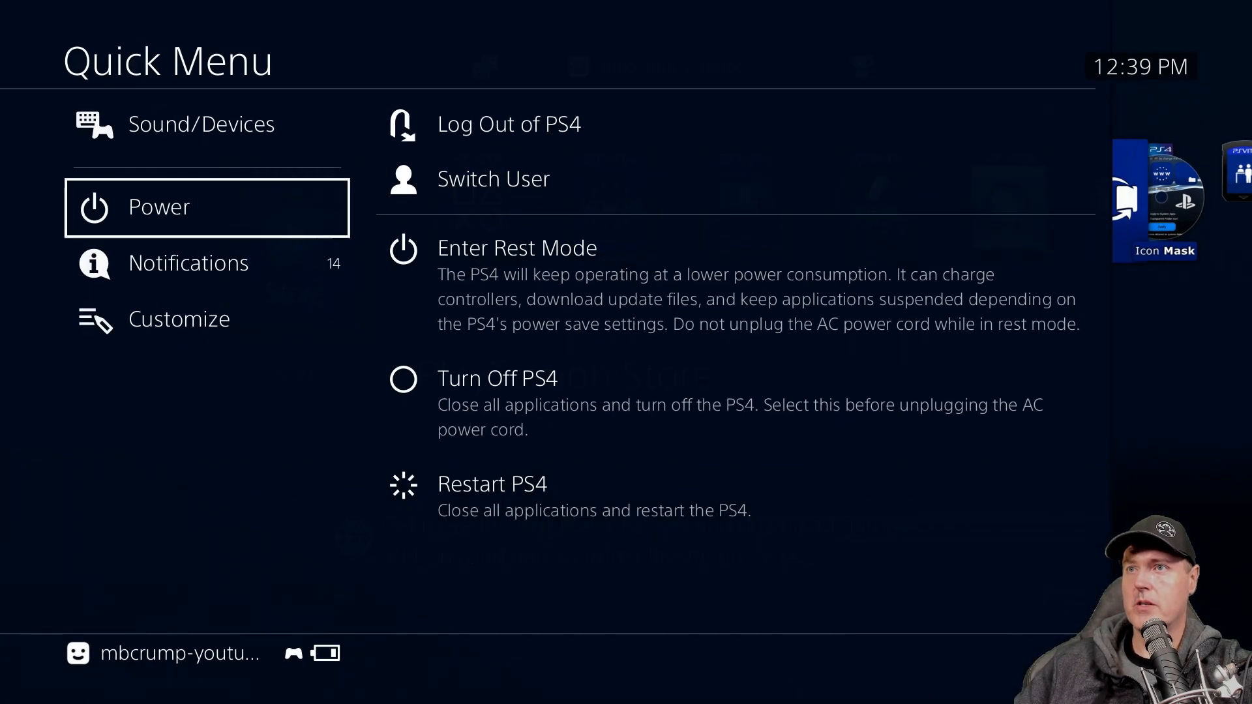
left_click(492, 484)
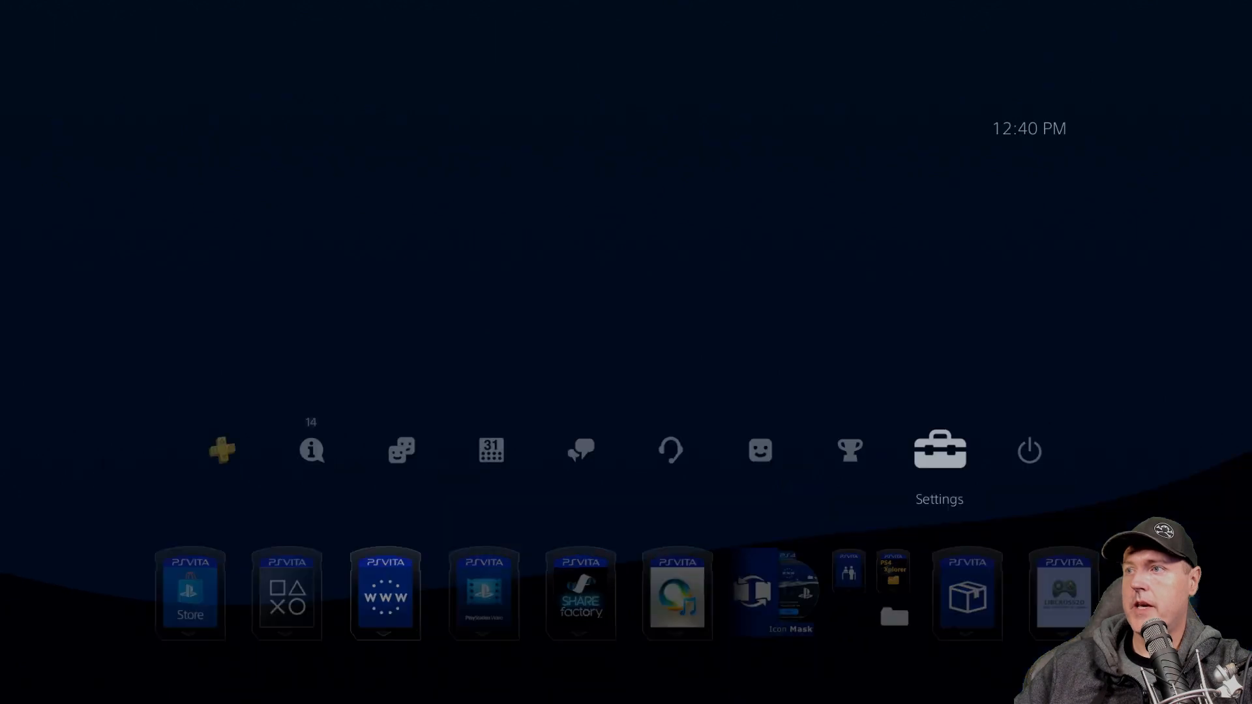
Enter 10.1.1.1 as the manual primary DNS in Set Up Internet Connection and continue
left_click(940, 450)
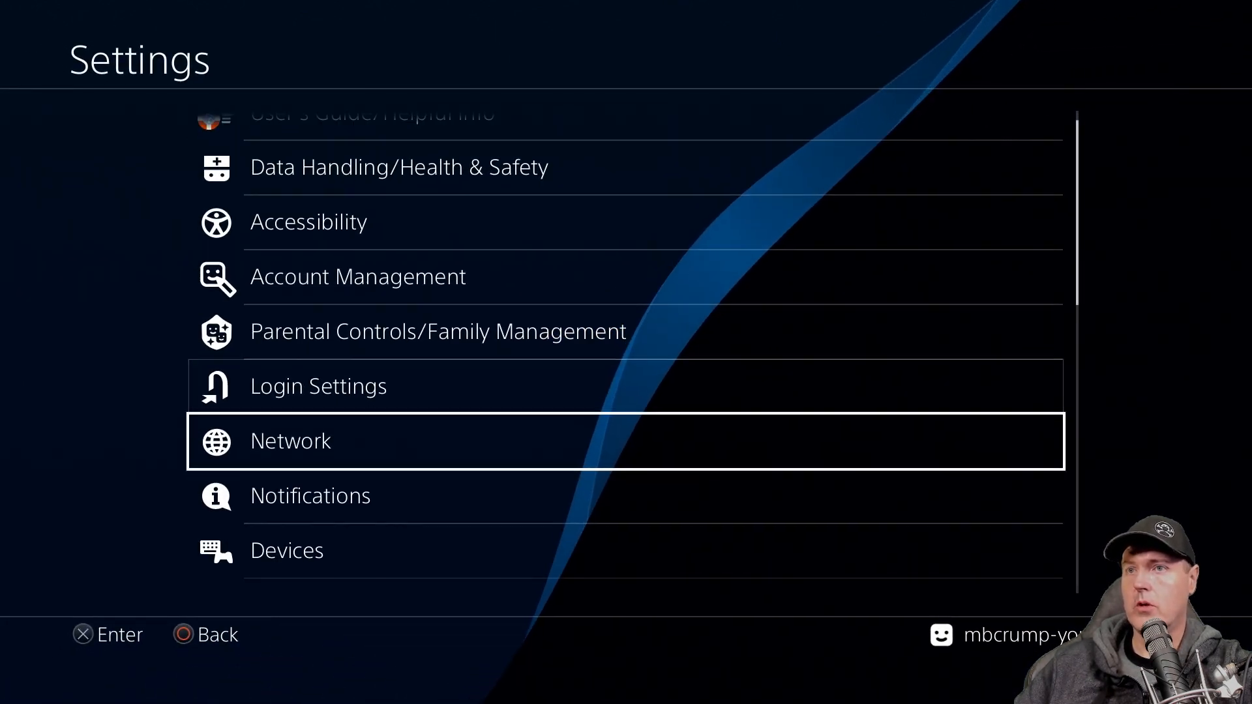
scroll("down", 3)
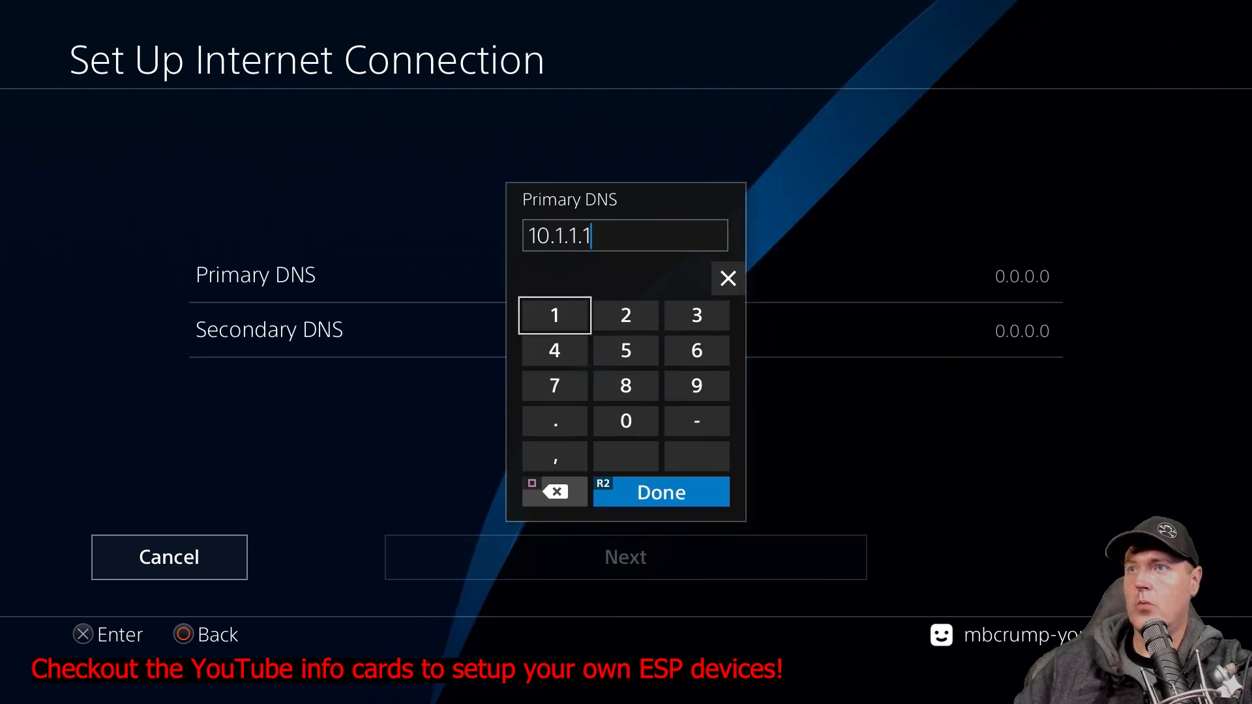
left_click(661, 492)
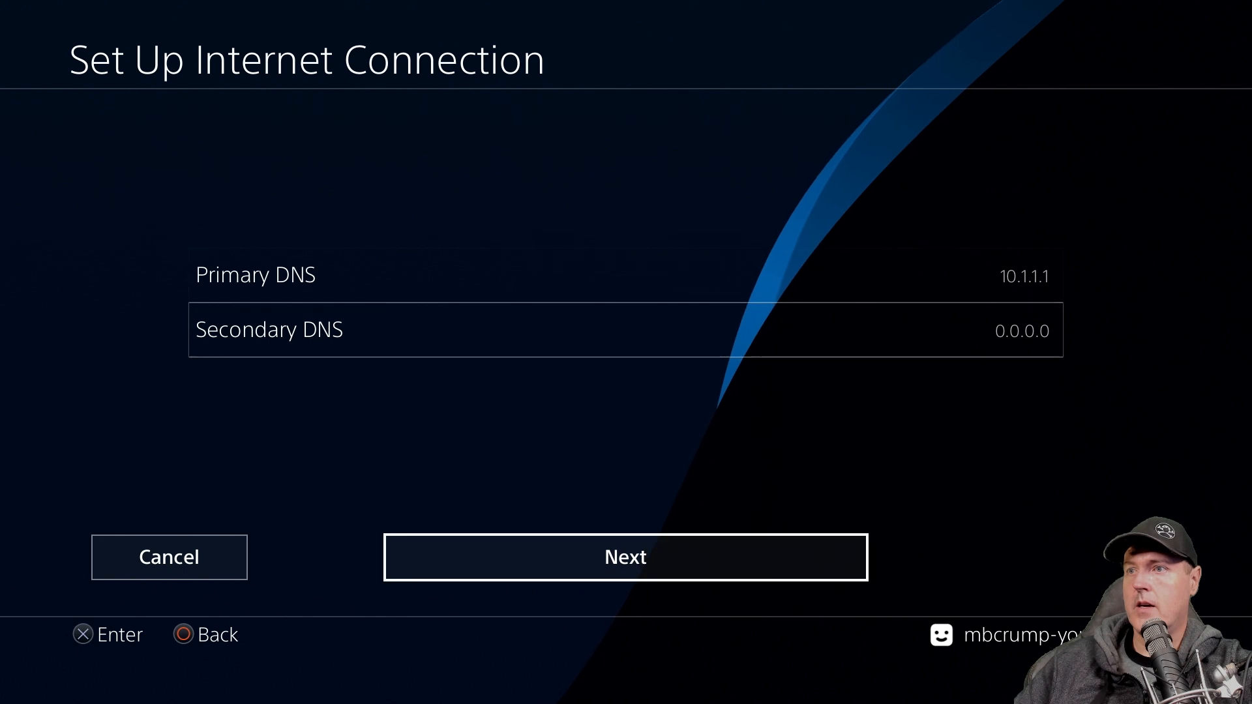
left_click(625, 558)
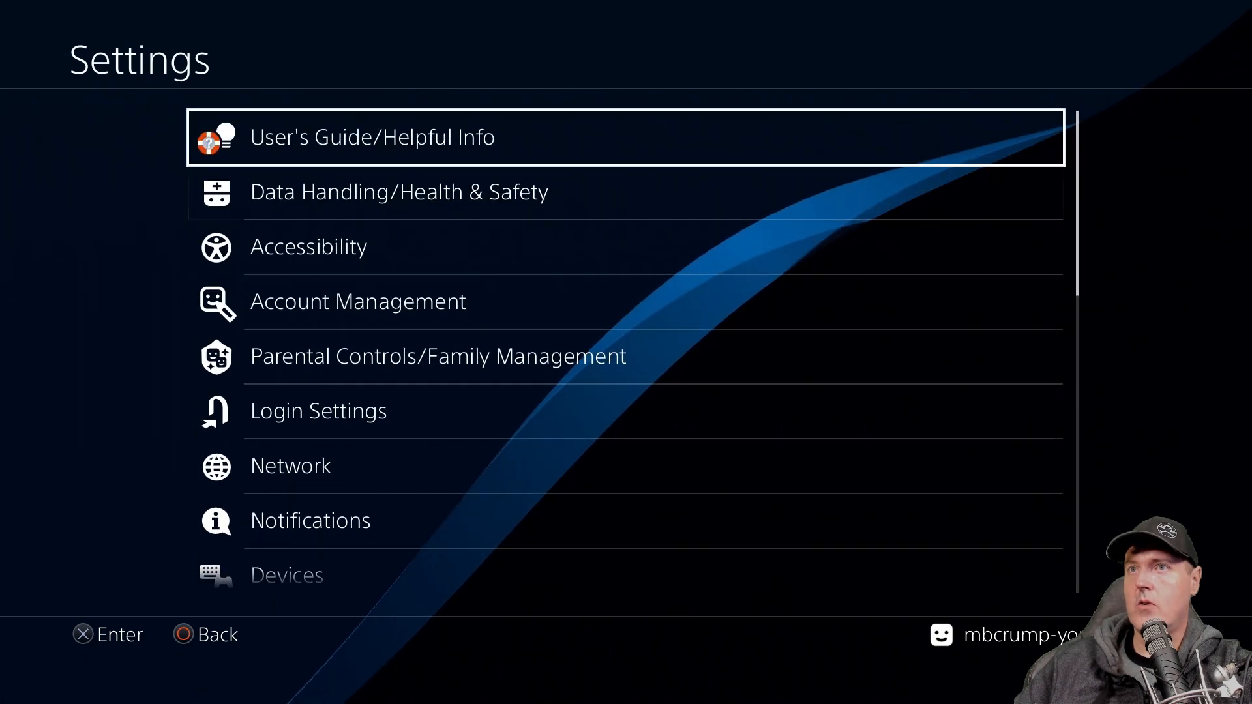
Open the ESP32 Server page via User's Guide, run goldhen_2.1.2_900, and dismiss the popup
left_click(374, 137)
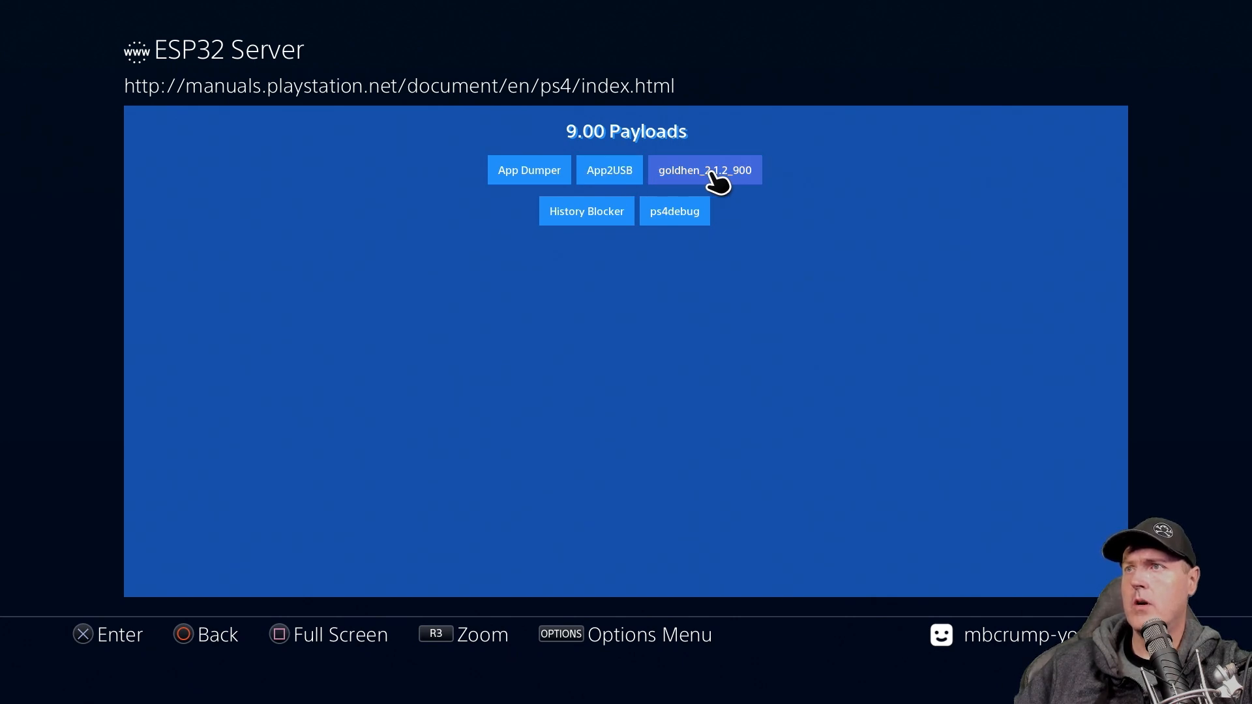
left_click(704, 169)
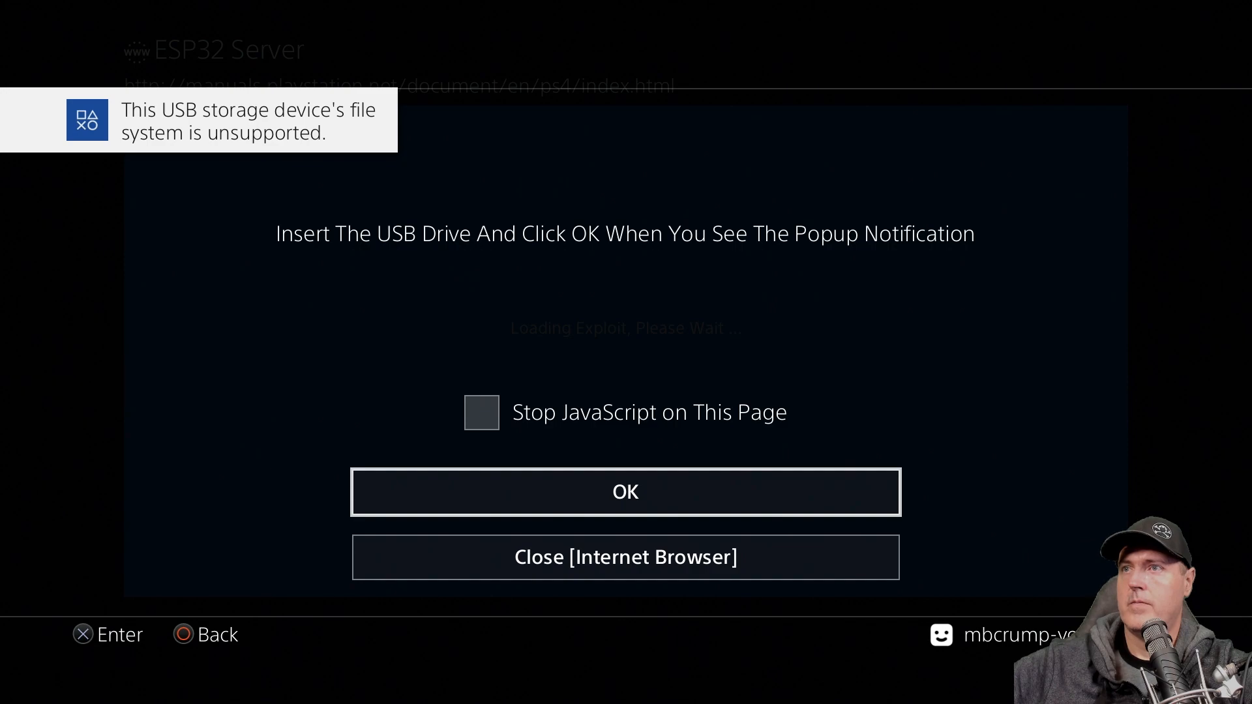
left_click(627, 493)
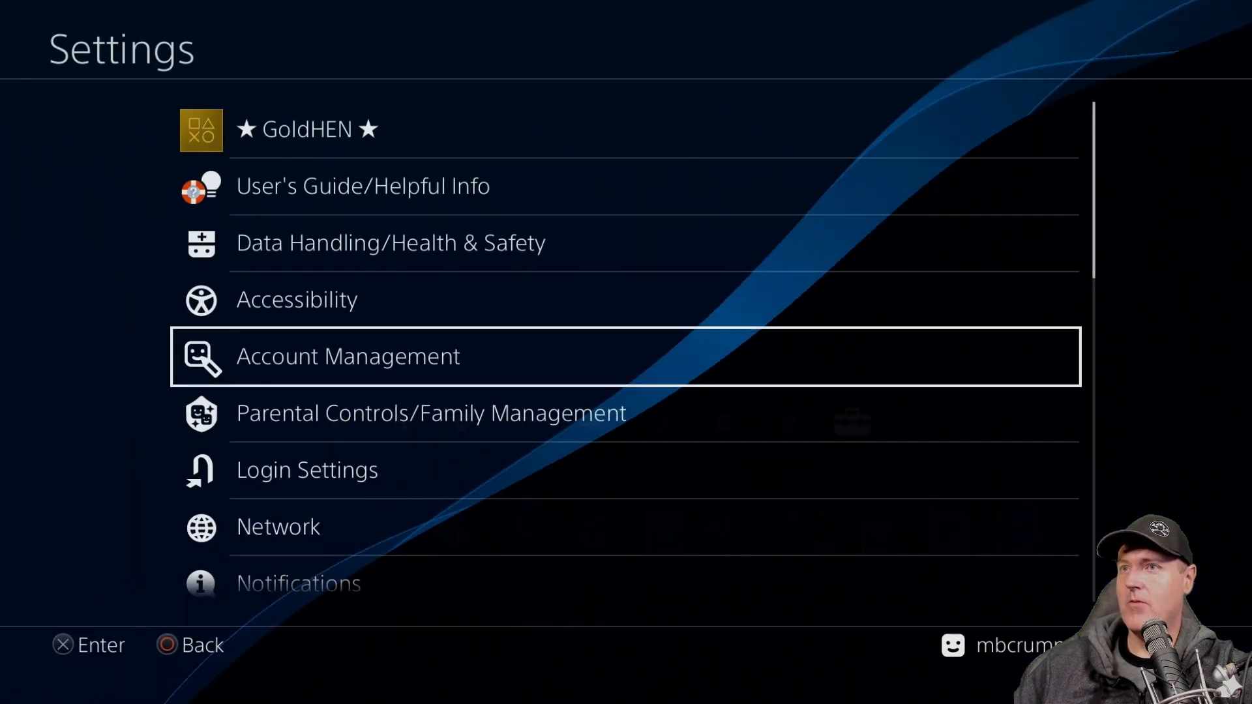
Scroll through the ★GoldHEN★ About changelog, then go back to the Homebrew folder with PS4-Xplorer
left_click(307, 129)
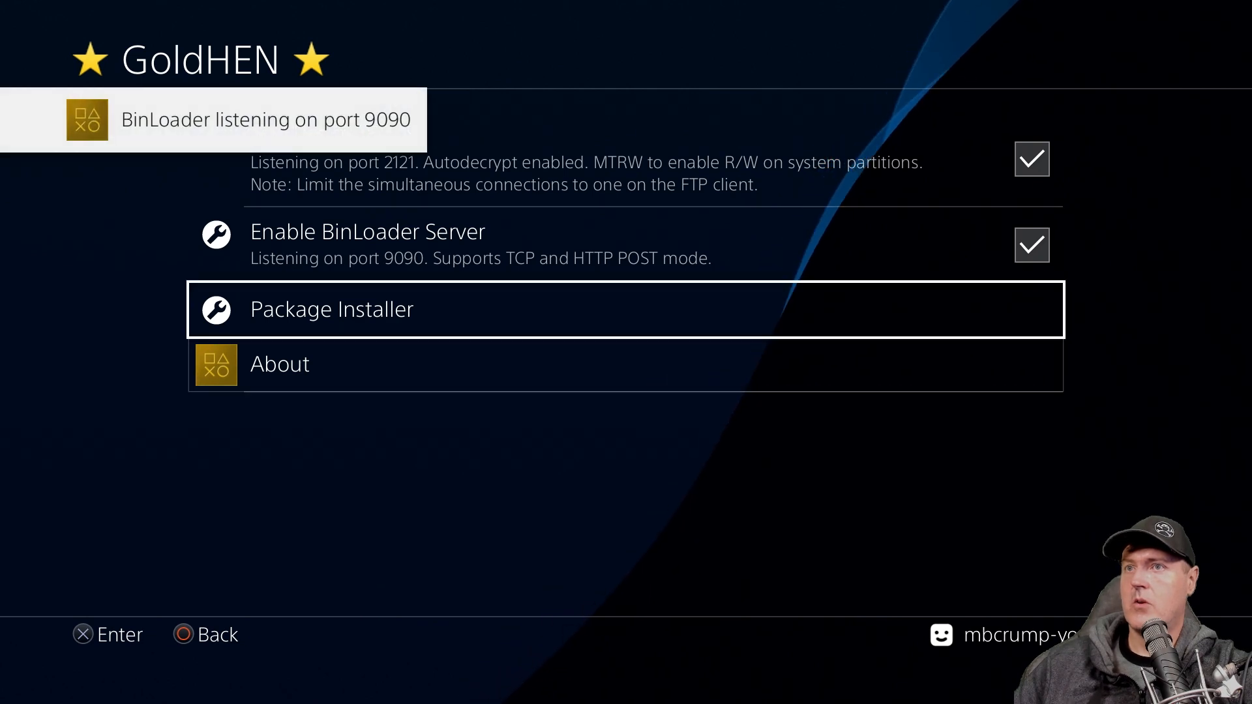
key("Down")
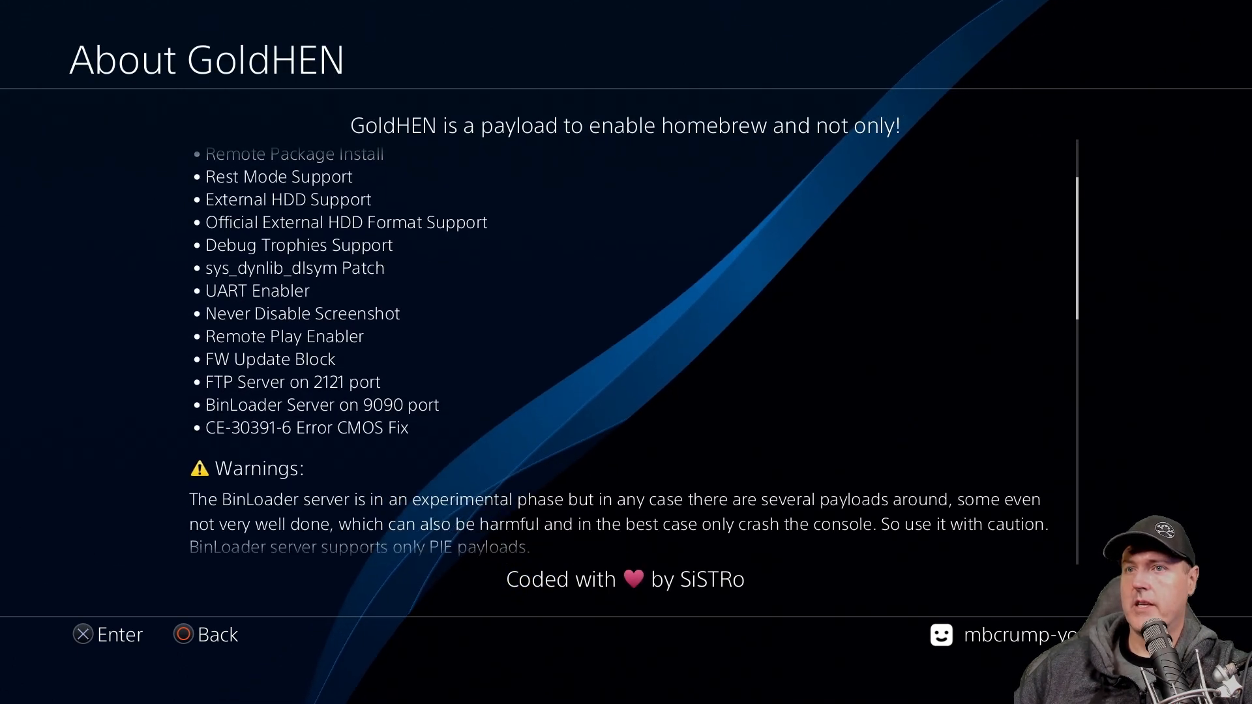
scroll("down", 3)
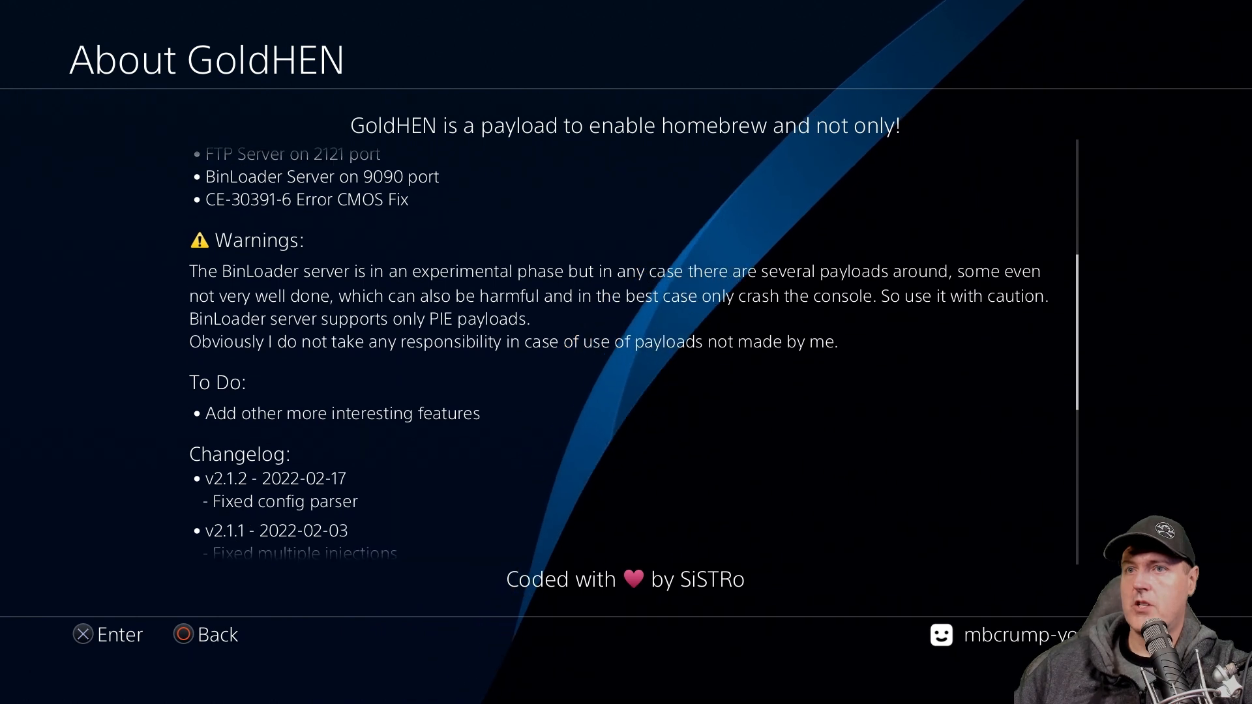
scroll("down", 3)
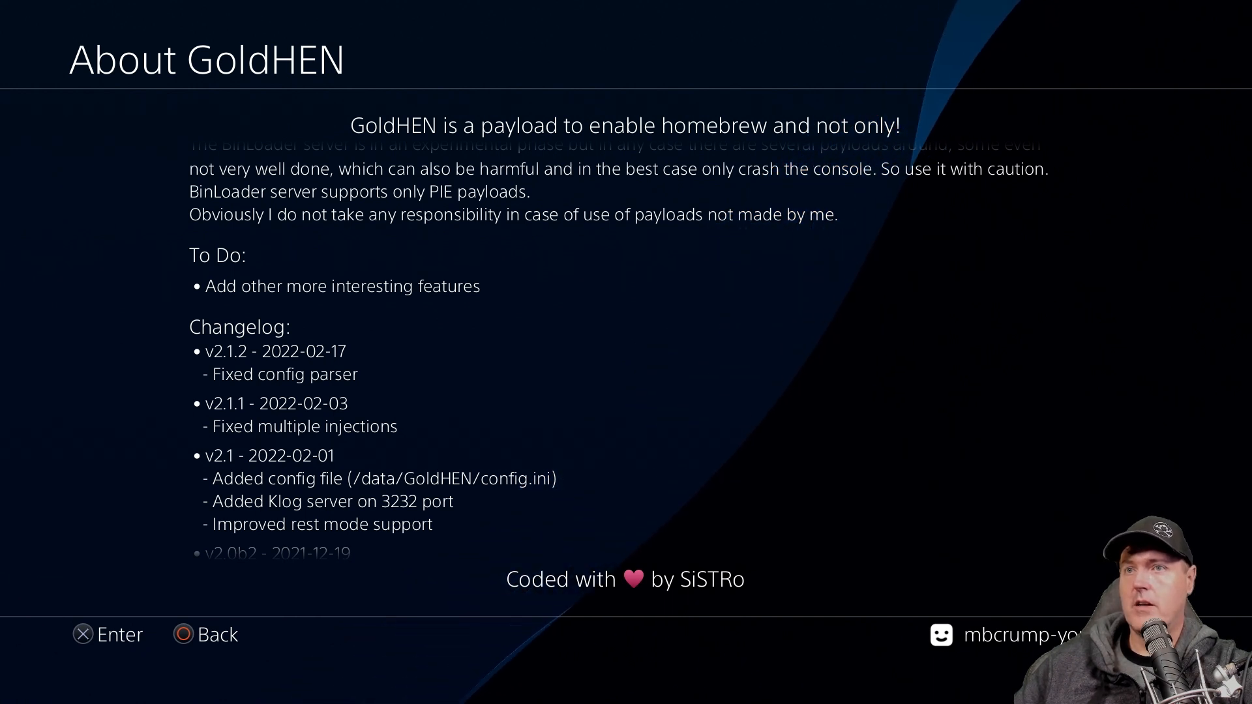
scroll("down", 3)
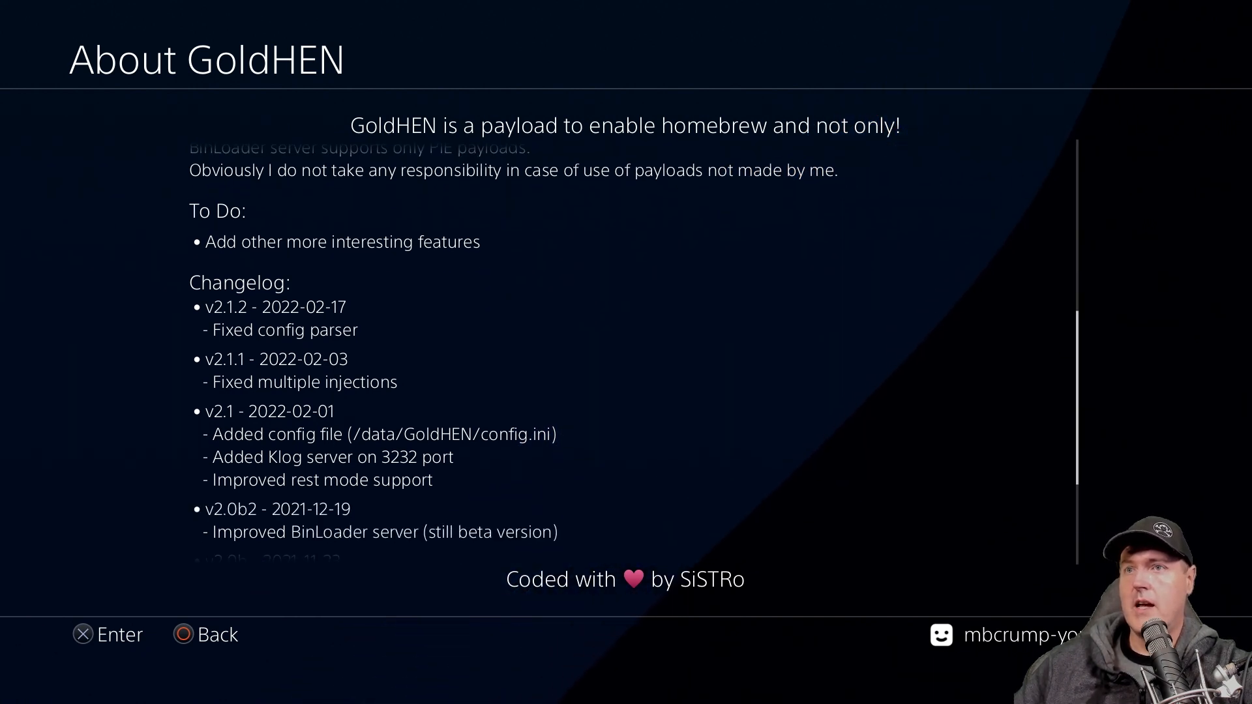
scroll("down", 3)
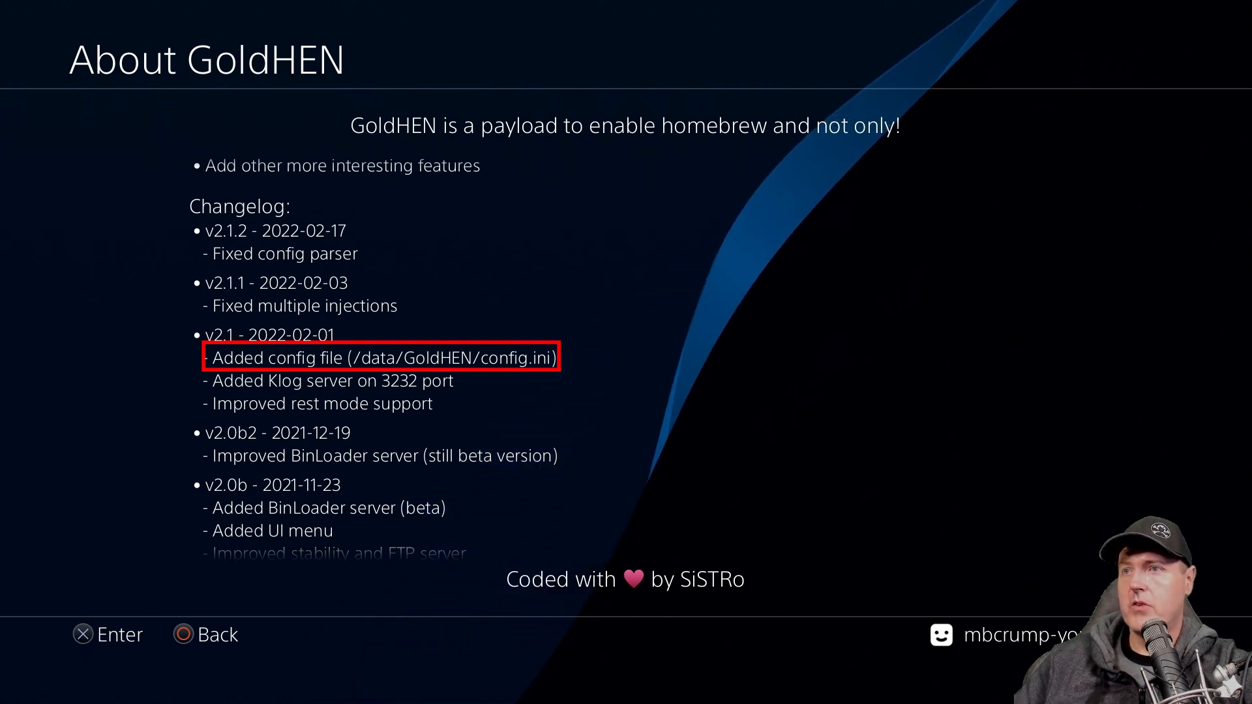
key("Circle")
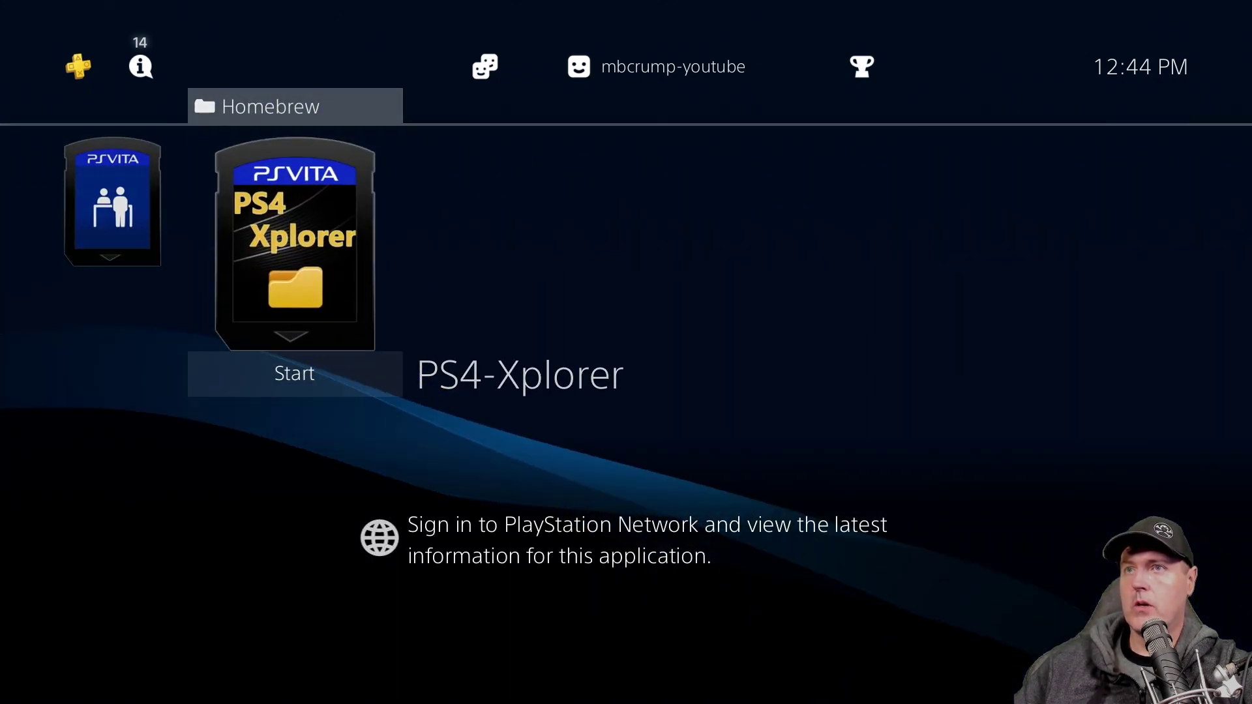
Start PS4-Xplorer, then launch Dying Light 2: Stay Human to its title screen
left_click(294, 373)
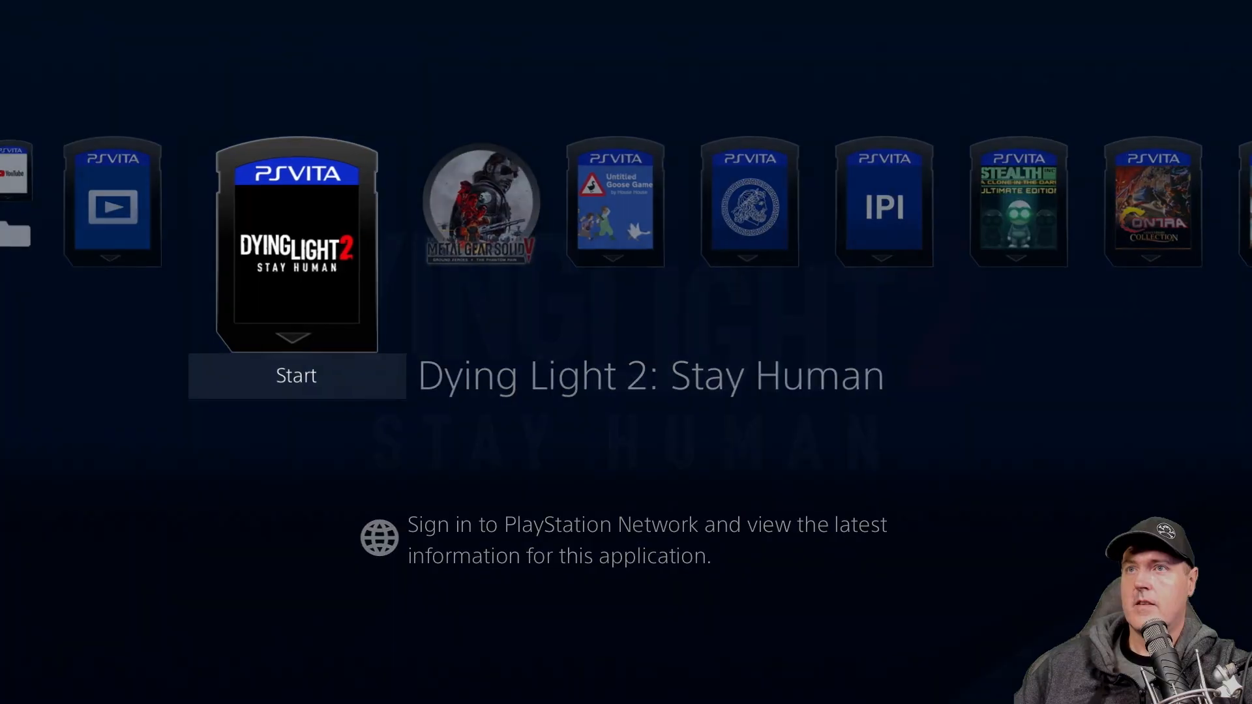
left_click(296, 376)
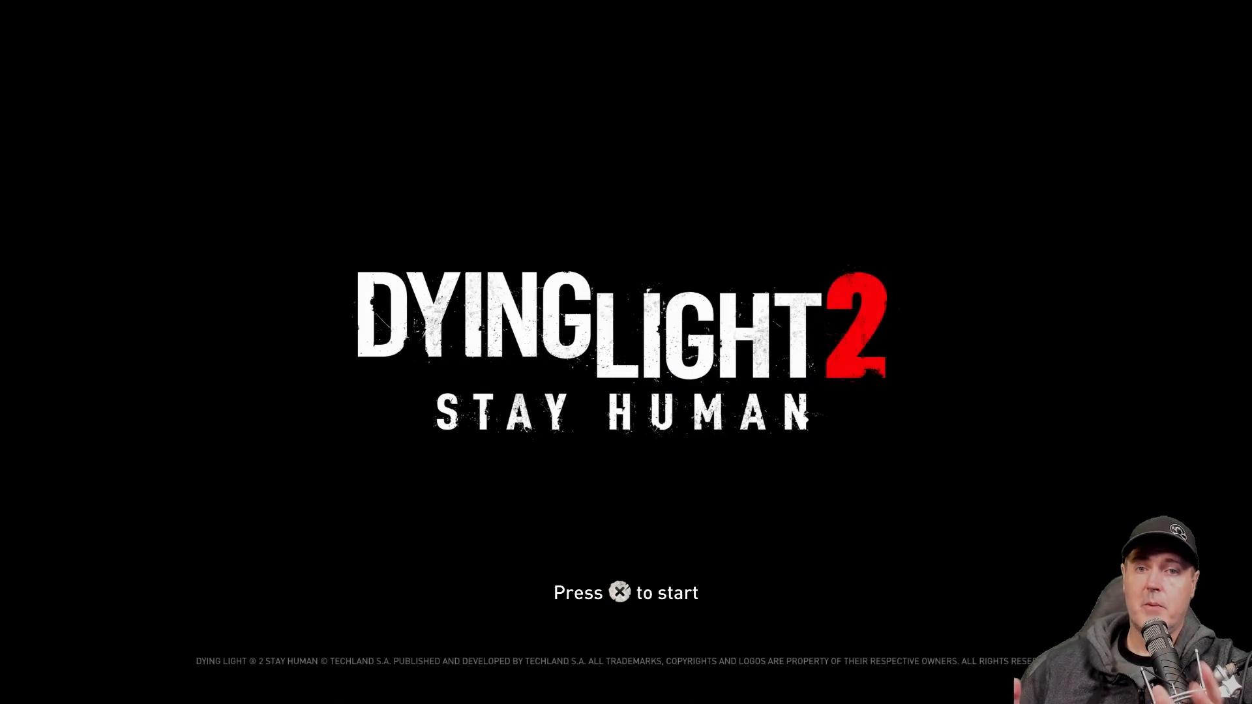